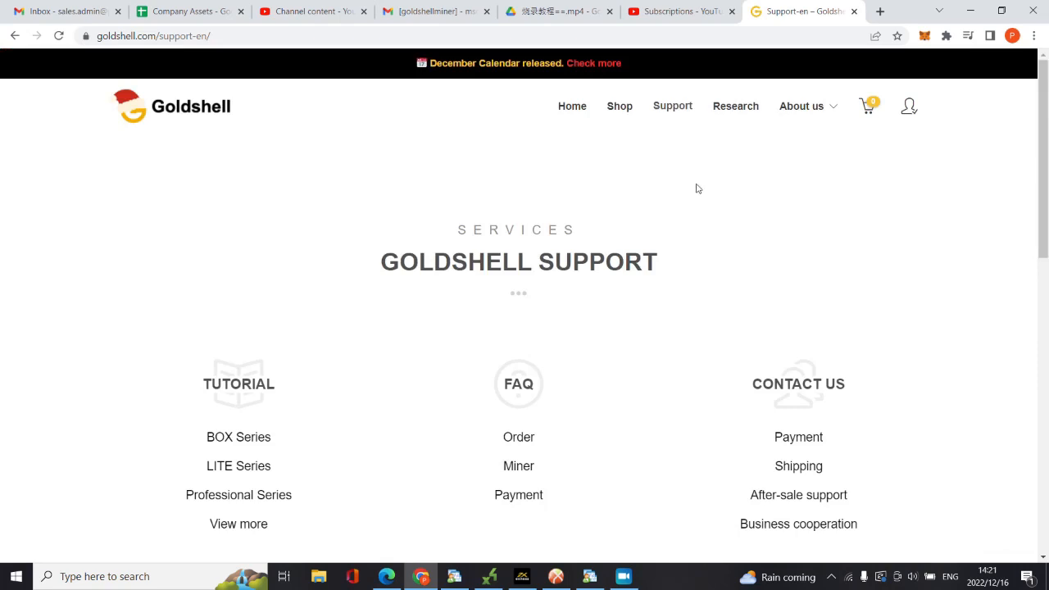
Go to the Goldshell home page and browse its carousel of CK BOX II, Research and LITE banners
{"action": "left_click", "coordinate": [572, 106]}
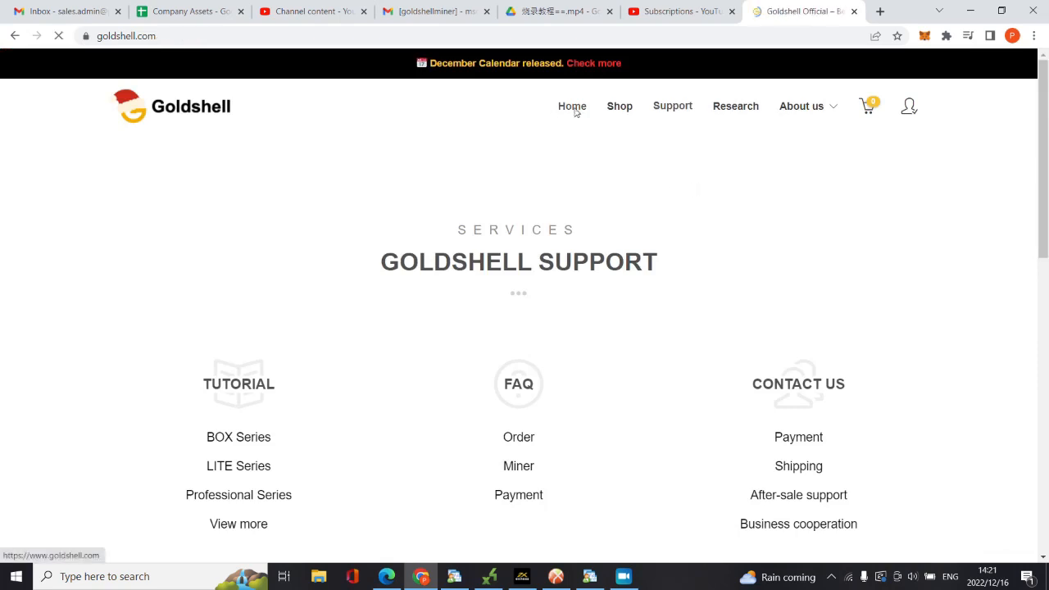
{"action": "left_click", "coordinate": [572, 106]}
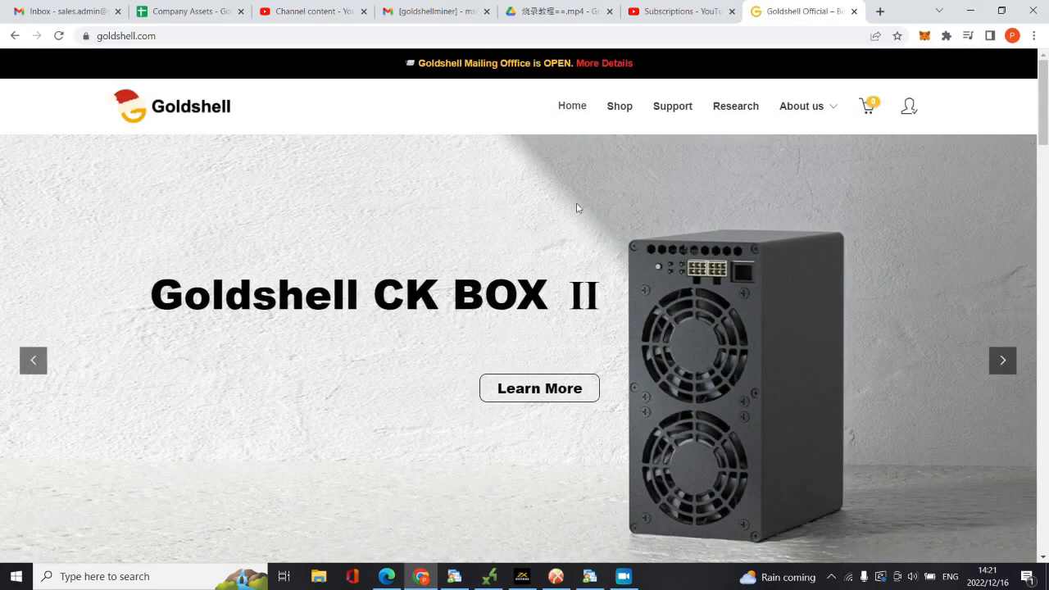
{"action": "mouse_move", "coordinate": [558, 326]}
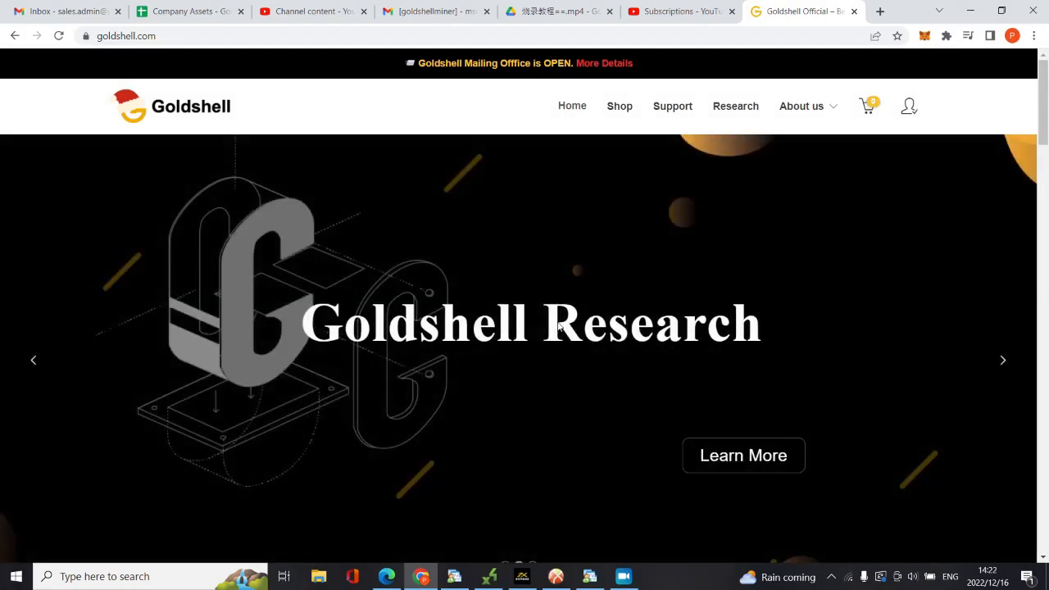
{"action": "mouse_move", "coordinate": [572, 106]}
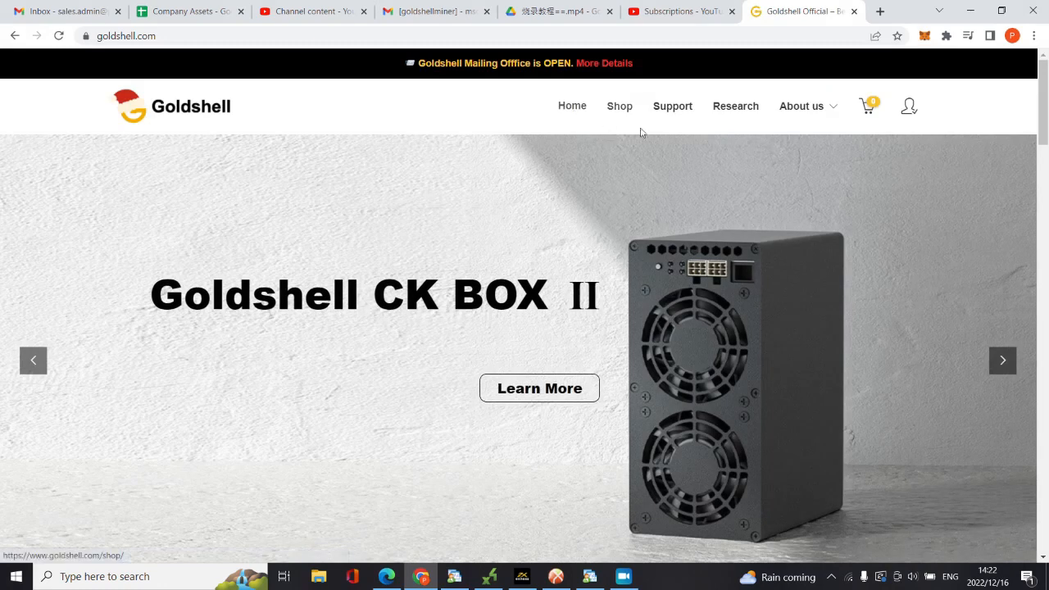
{"action": "mouse_move", "coordinate": [702, 160]}
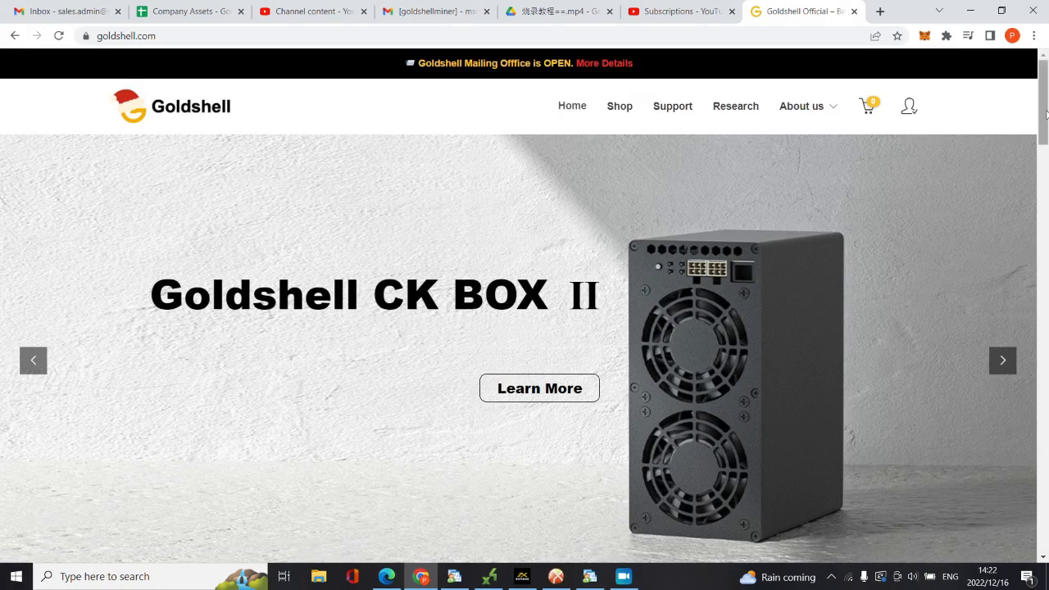
{"action": "scroll", "scroll_direction": "down", "scroll_amount": 3}
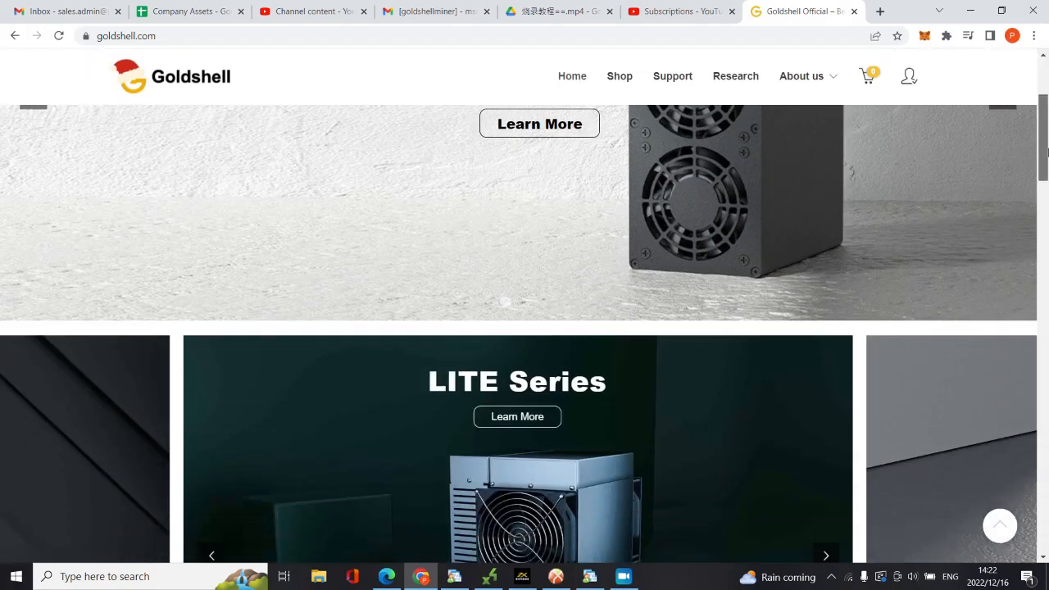
{"action": "scroll", "scroll_direction": "up", "scroll_amount": 3}
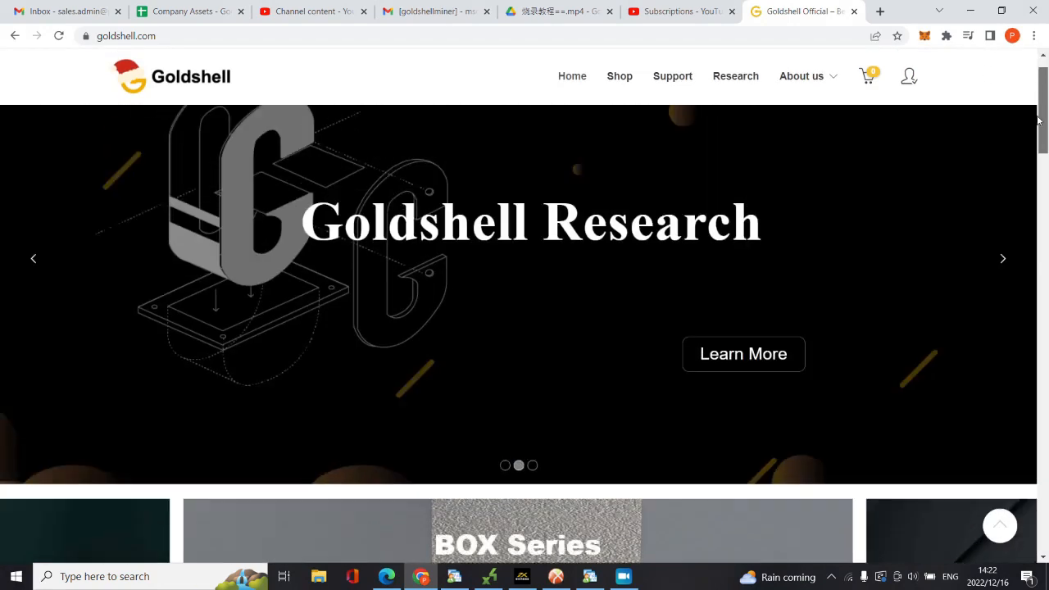
{"action": "scroll", "scroll_direction": "up", "scroll_amount": 3}
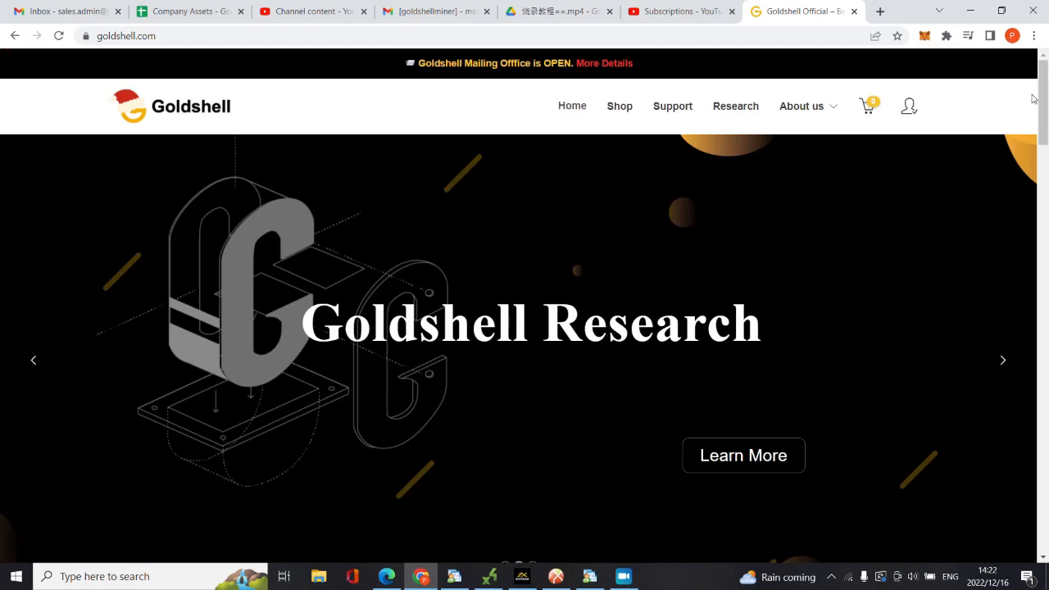
{"action": "left_click", "coordinate": [1003, 360]}
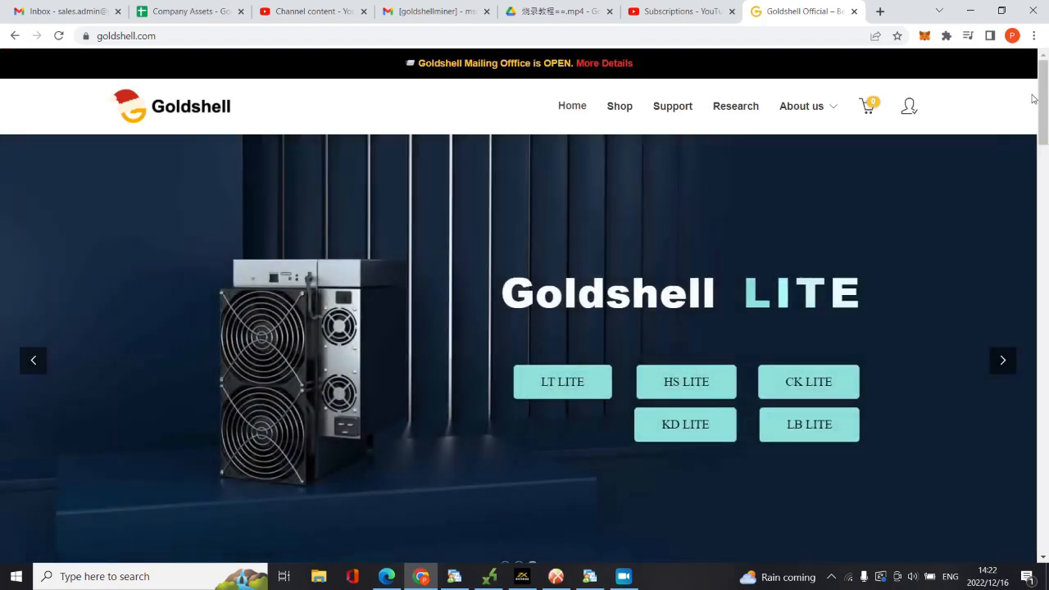
{"action": "mouse_move", "coordinate": [521, 462]}
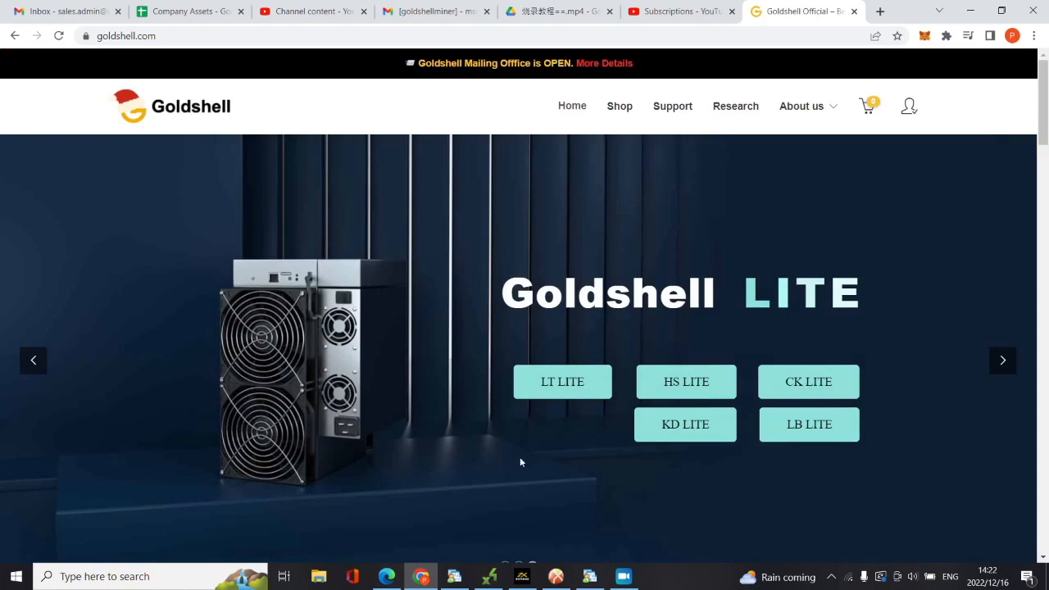
{"action": "mouse_move", "coordinate": [272, 416]}
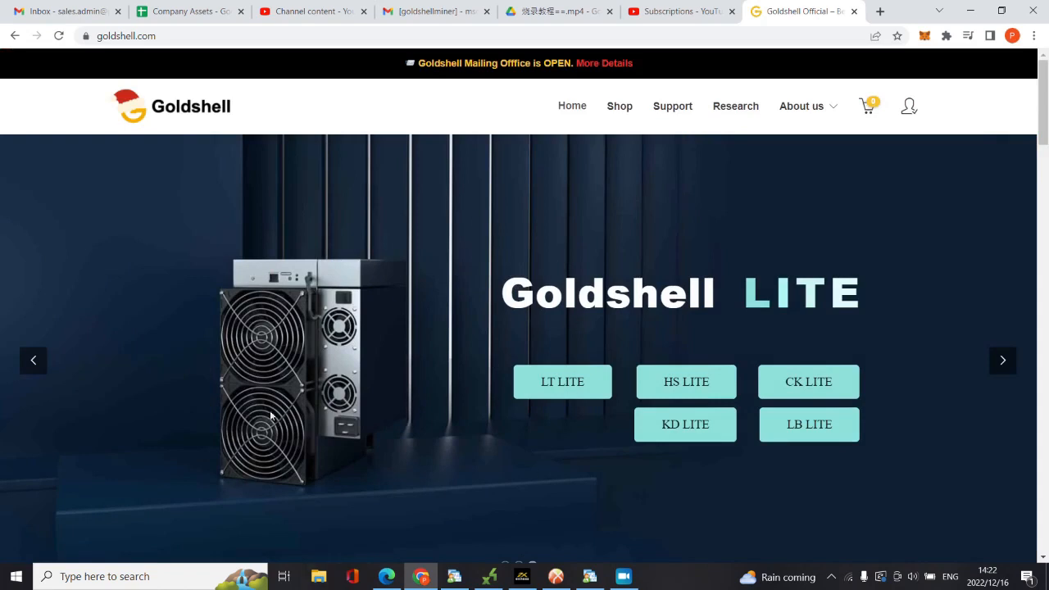
{"action": "mouse_move", "coordinate": [227, 428]}
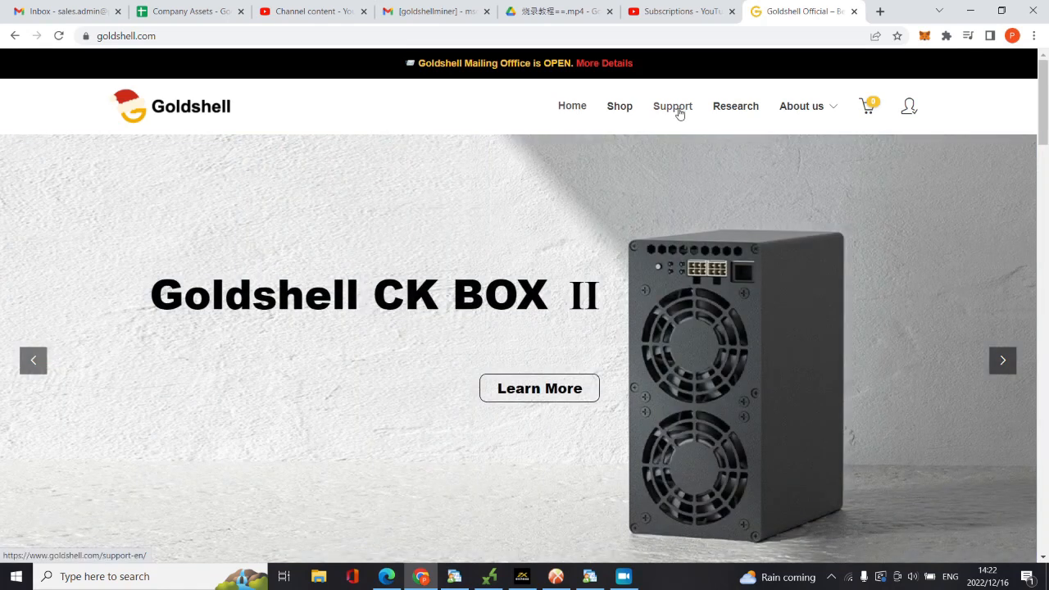
From the Support page's Website Tool section, launch the Find my miner tool
{"action": "left_click", "coordinate": [672, 106]}
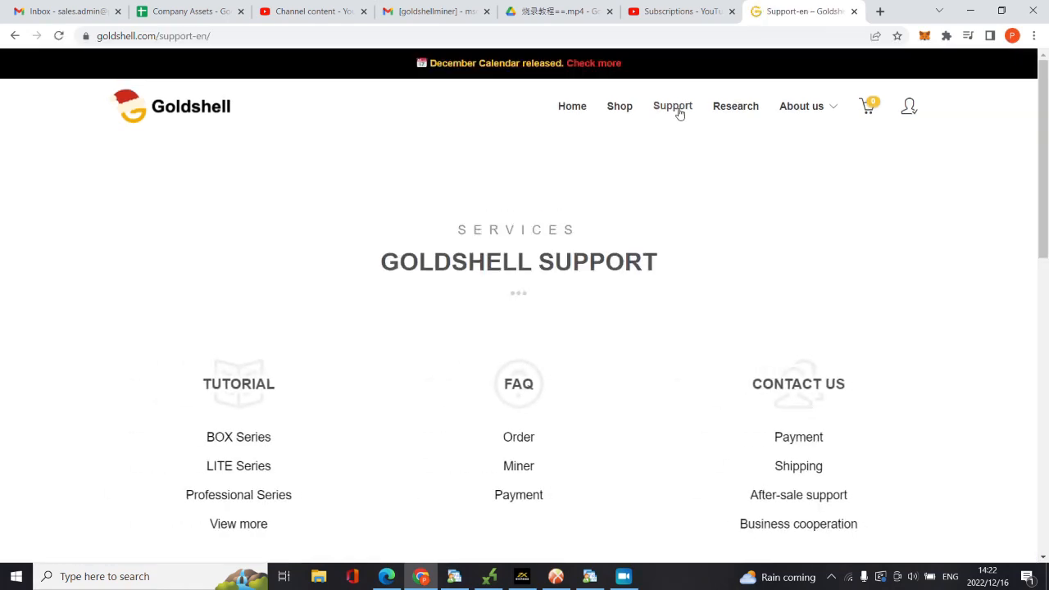
{"action": "scroll", "scroll_direction": "down", "scroll_amount": 3}
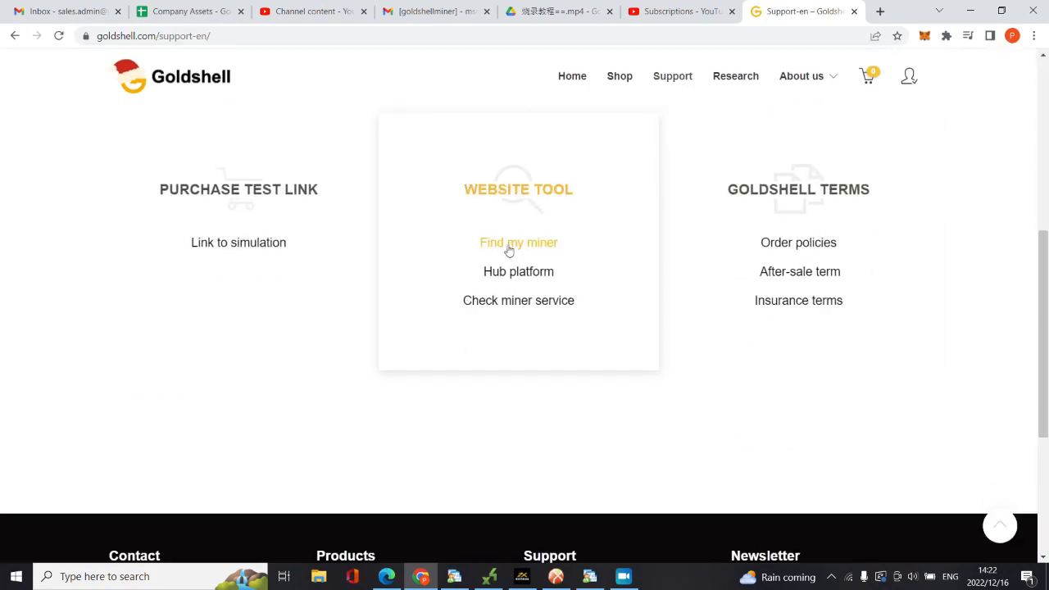
{"action": "left_click", "coordinate": [517, 243]}
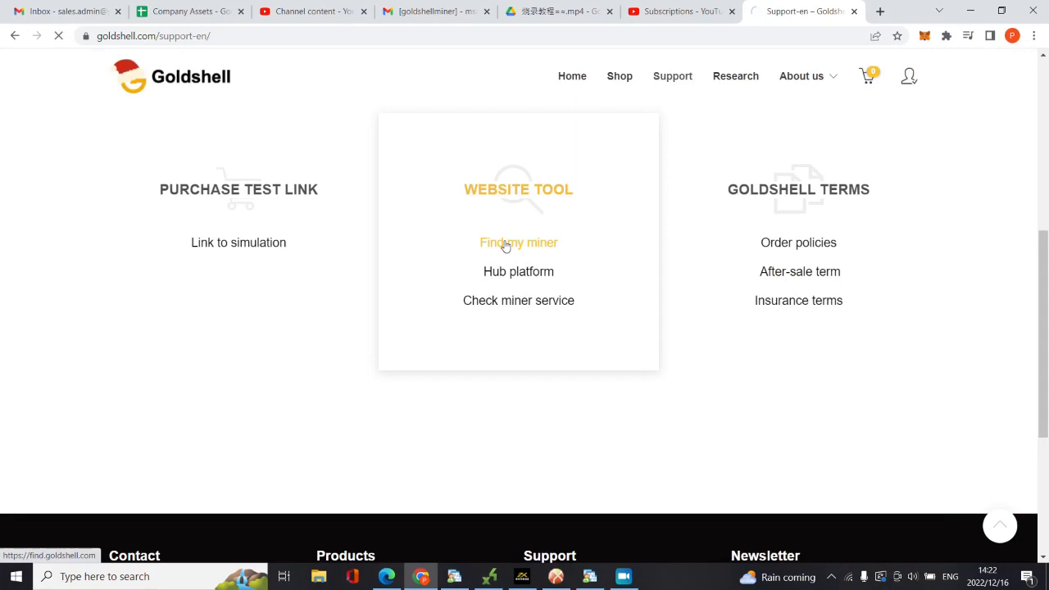
{"action": "left_click", "coordinate": [518, 242]}
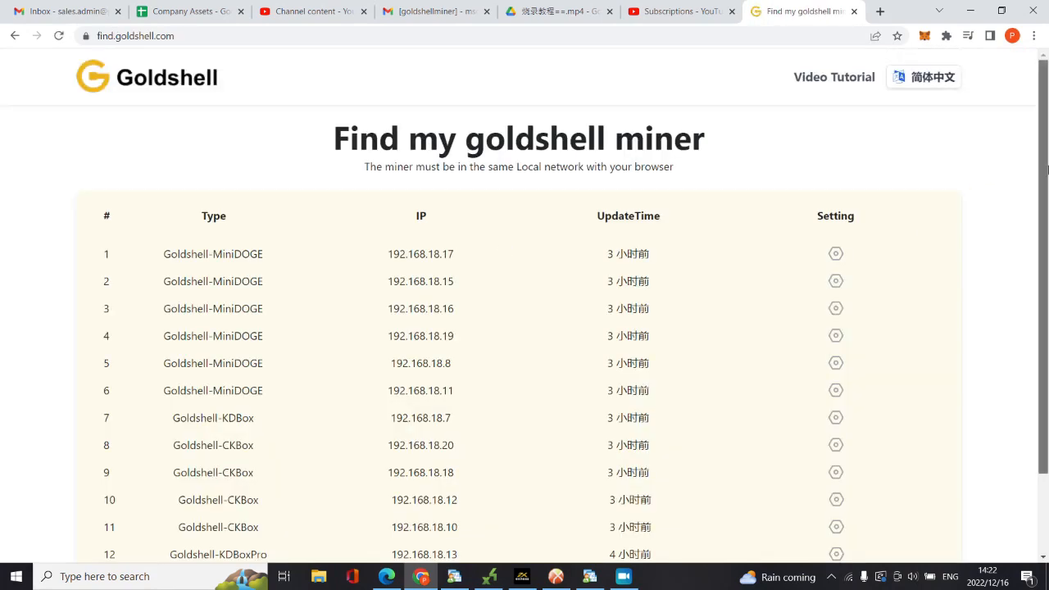
Switch the miner finder to Chinese, reload it and have Chrome translate it into English
{"action": "scroll", "scroll_direction": "down", "scroll_amount": 3}
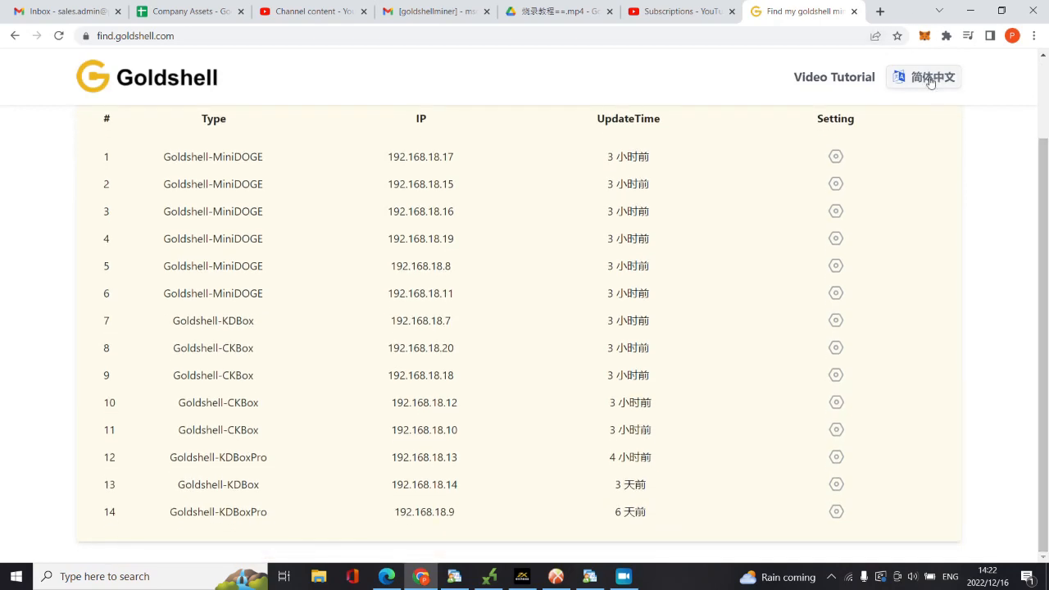
{"action": "left_click", "coordinate": [925, 77]}
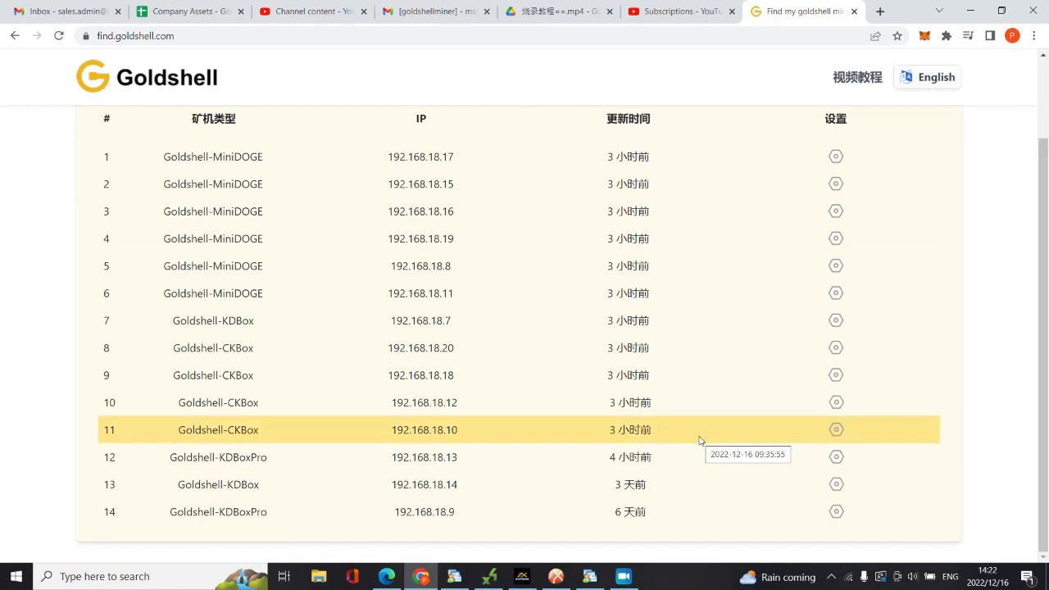
{"action": "left_click", "coordinate": [58, 35]}
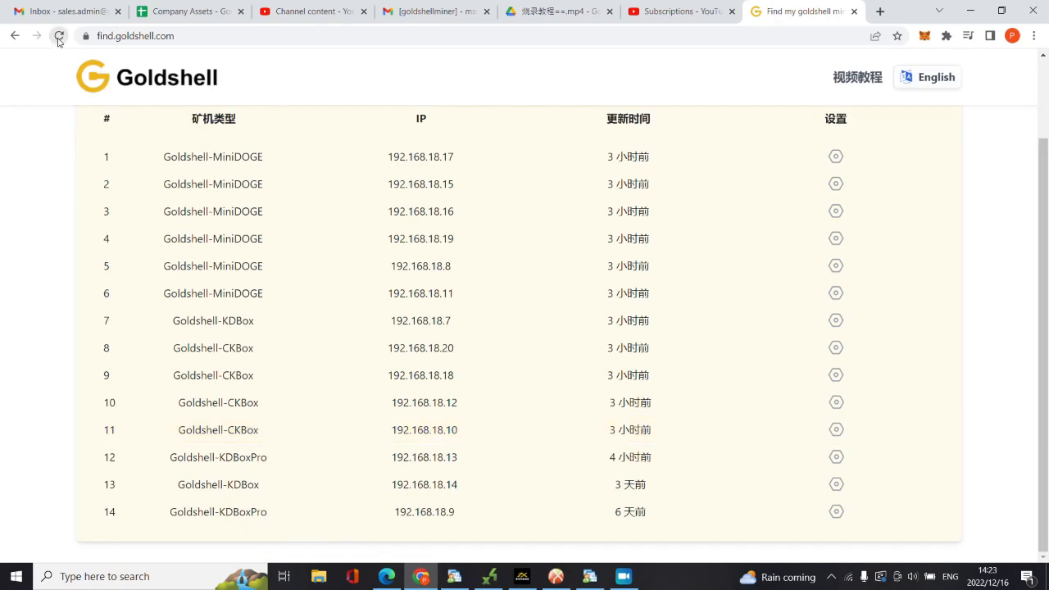
{"action": "left_click", "coordinate": [59, 36]}
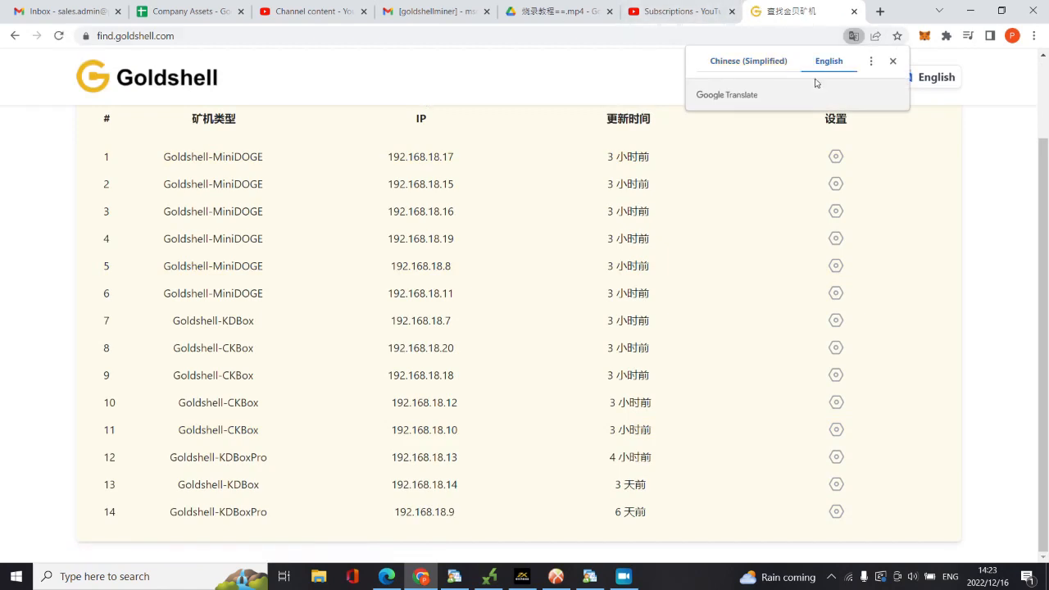
{"action": "left_click", "coordinate": [829, 61]}
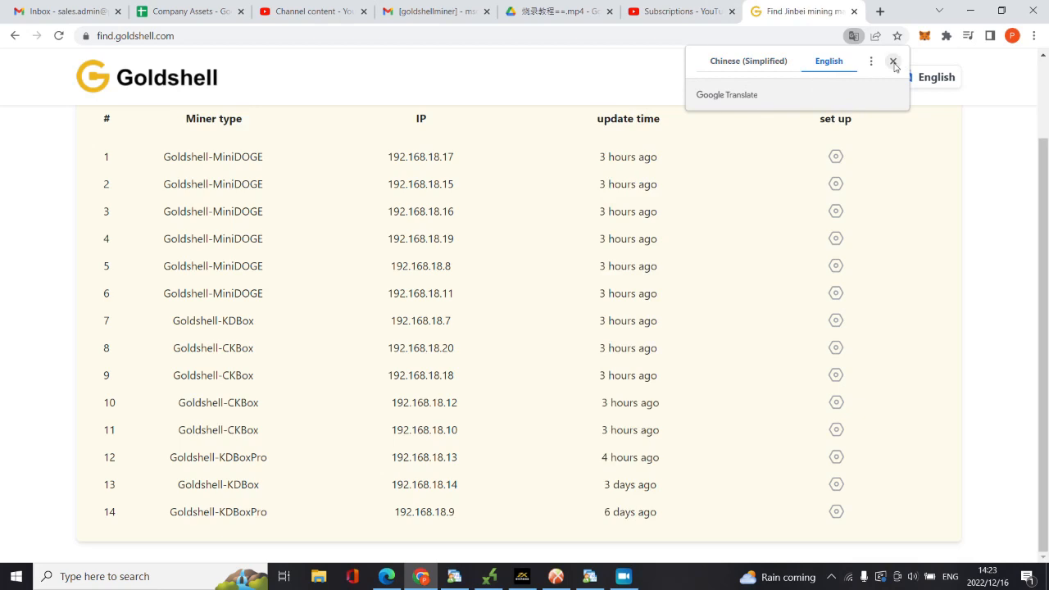
{"action": "left_click", "coordinate": [893, 61]}
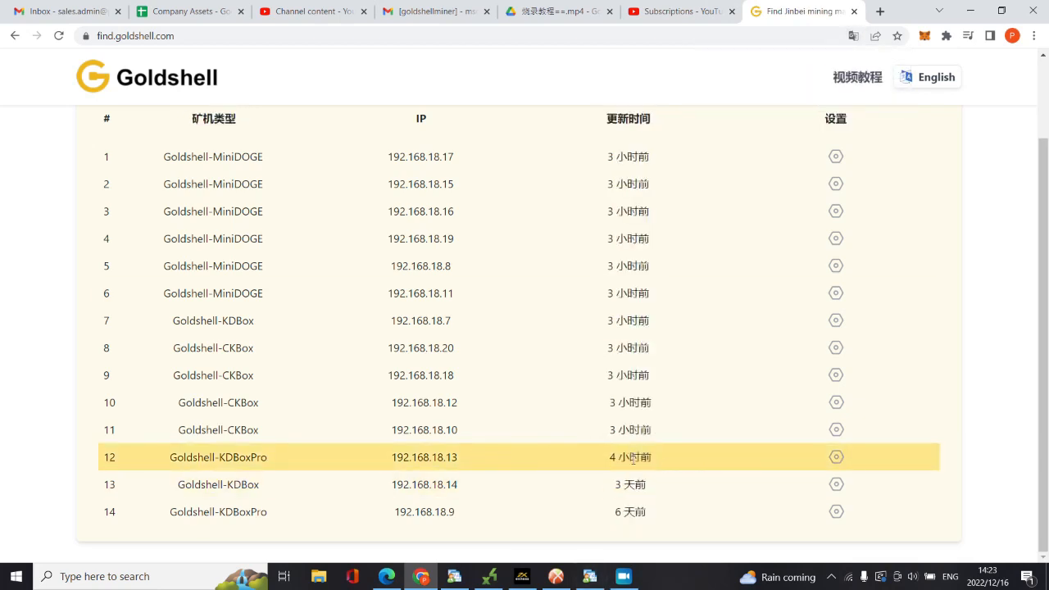
Browse the local miner table and follow the entry for miner 192.168.18.13
{"action": "left_click", "coordinate": [936, 76]}
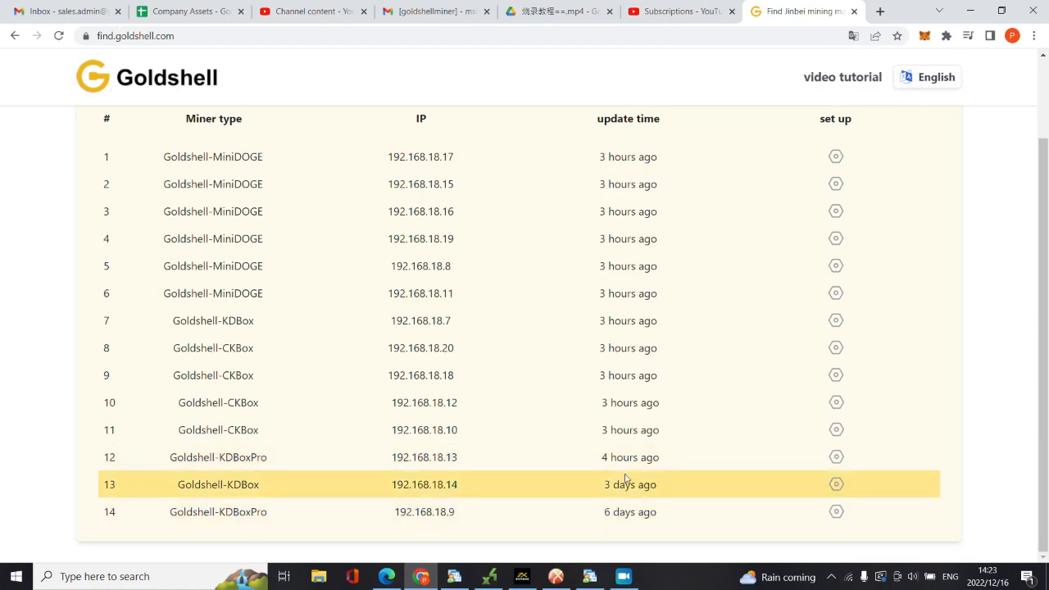
{"action": "left_click", "coordinate": [835, 456]}
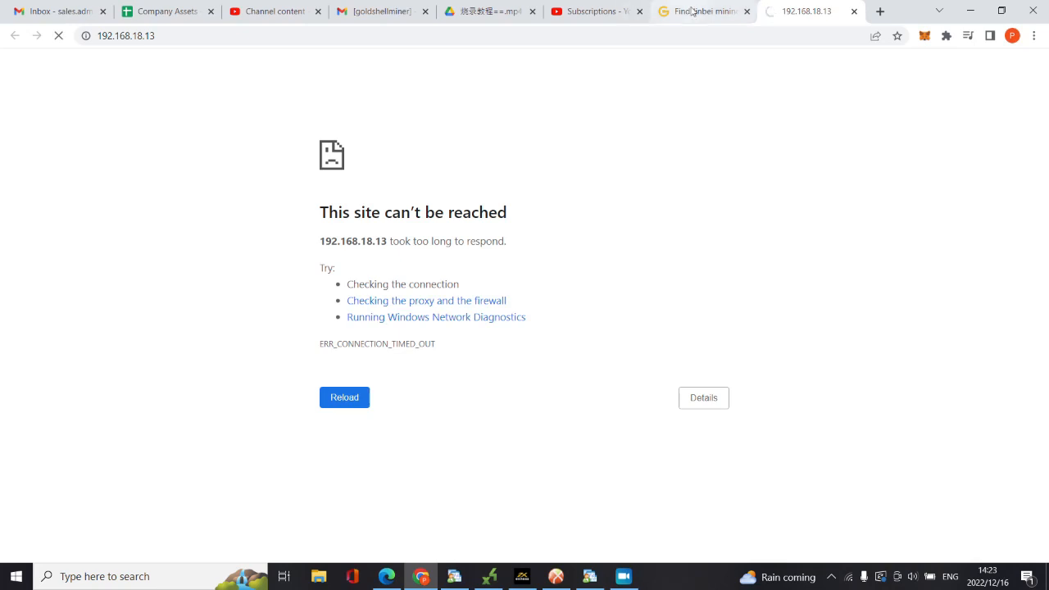
Back on the miner finder, translate the list to English and load miner 192.168.18.10's dashboard
{"action": "left_click", "coordinate": [700, 11]}
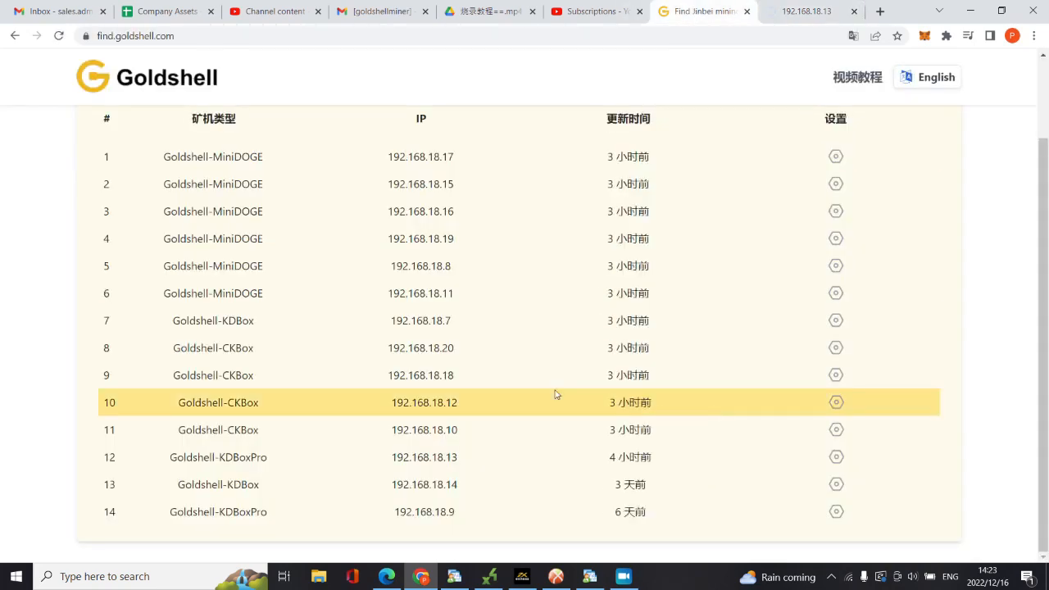
{"action": "left_click", "coordinate": [935, 77]}
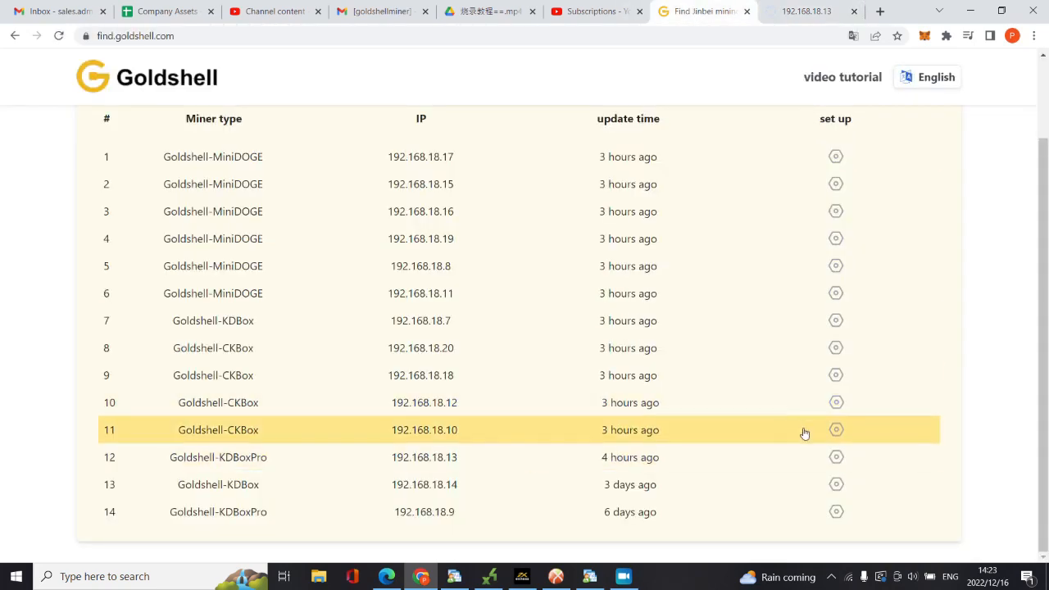
{"action": "left_click", "coordinate": [836, 430]}
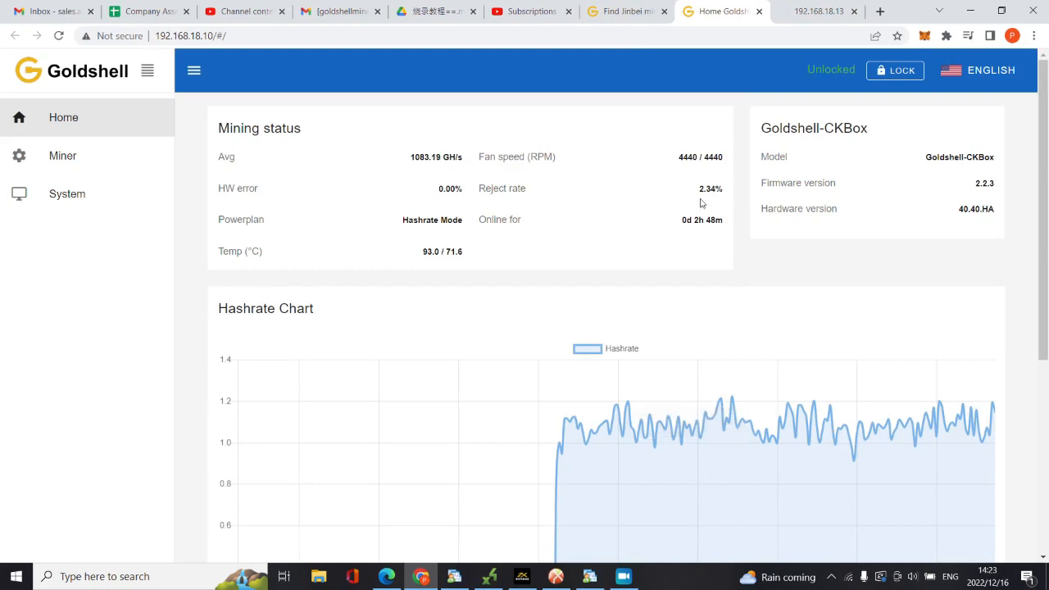
{"action": "mouse_move", "coordinate": [730, 187]}
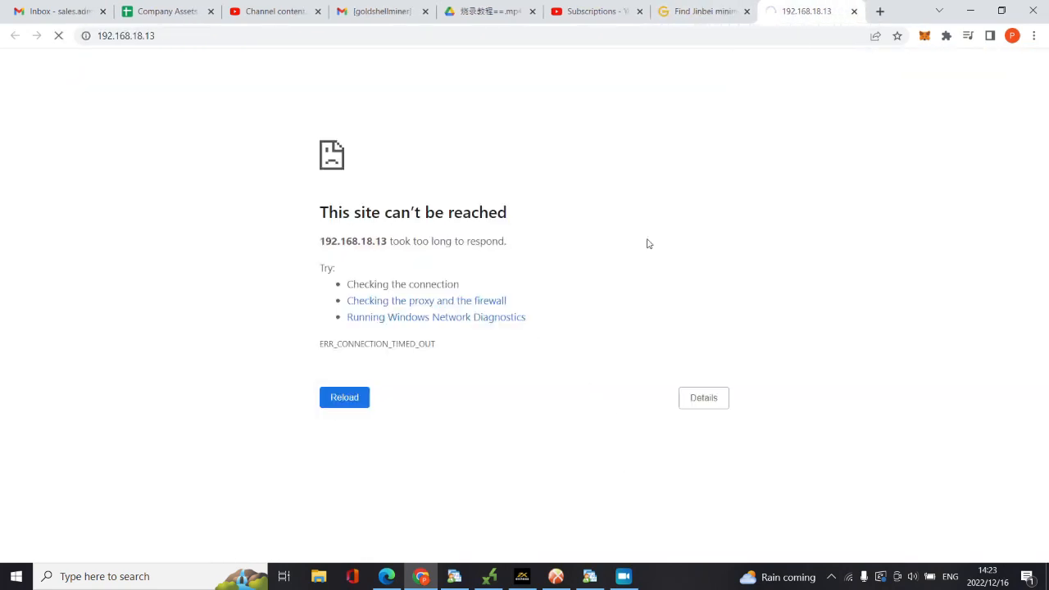
Confirm the KD Box Pro address 192.168.18.13 in the finder list and close its timed-out page
{"action": "left_click", "coordinate": [701, 10]}
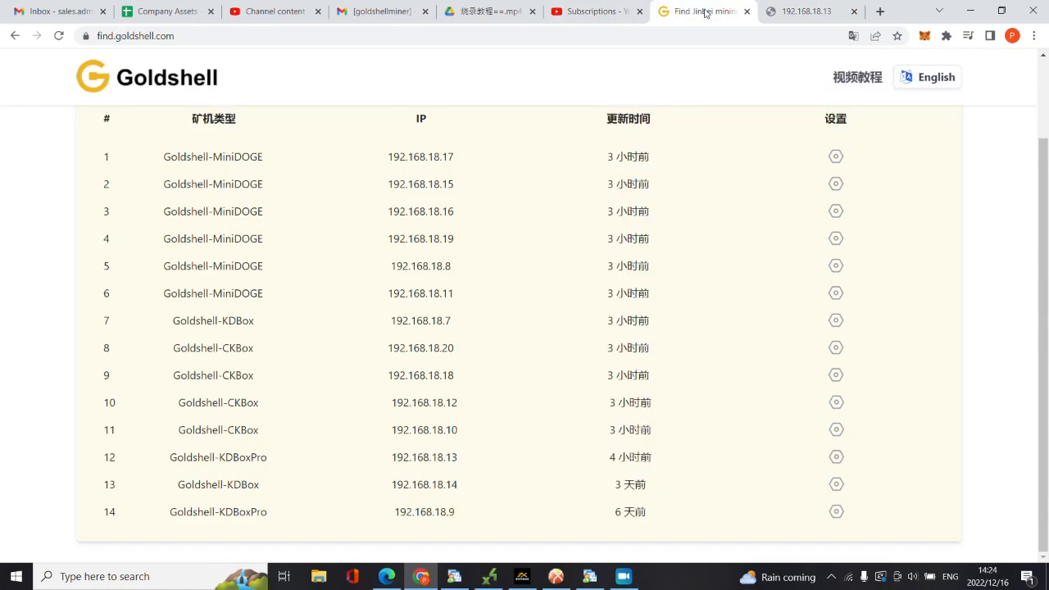
{"action": "left_click", "coordinate": [927, 76]}
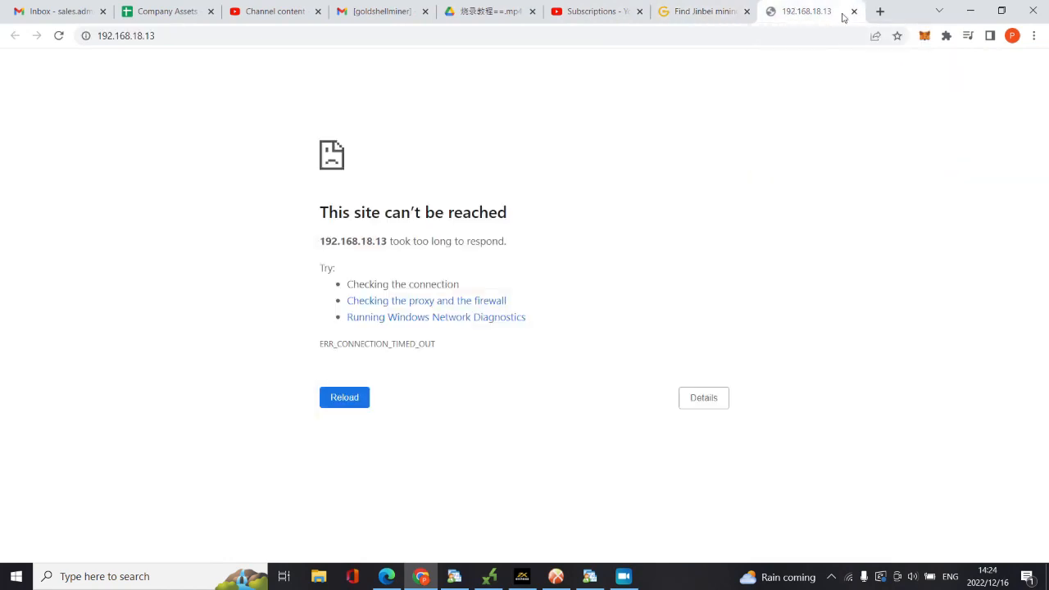
{"action": "left_click", "coordinate": [881, 10]}
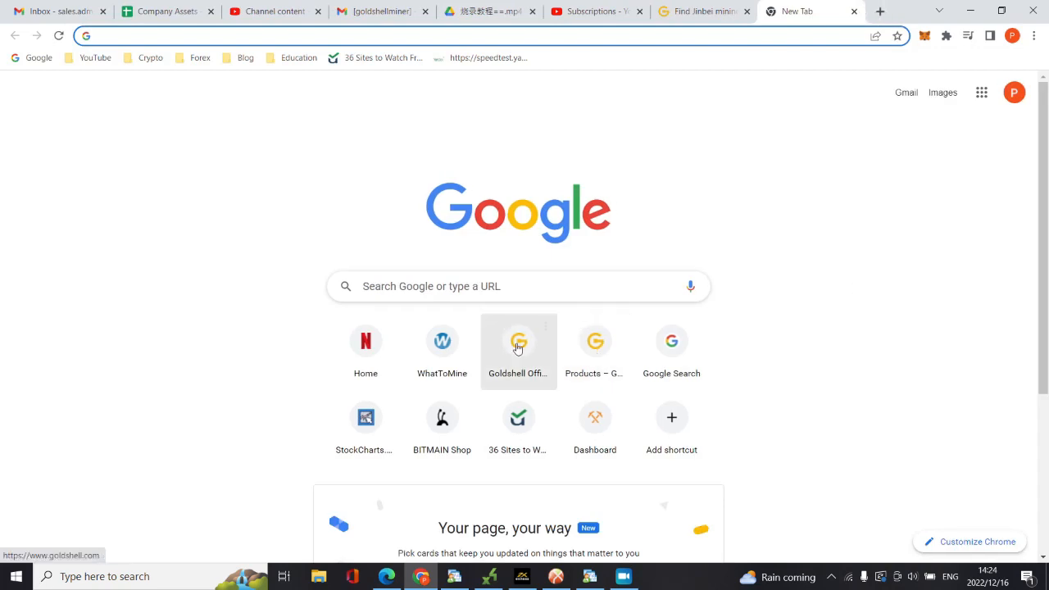
Reach the Goldshell Support page and its How to Upgrade Firmware tutorial
{"action": "left_click", "coordinate": [518, 340]}
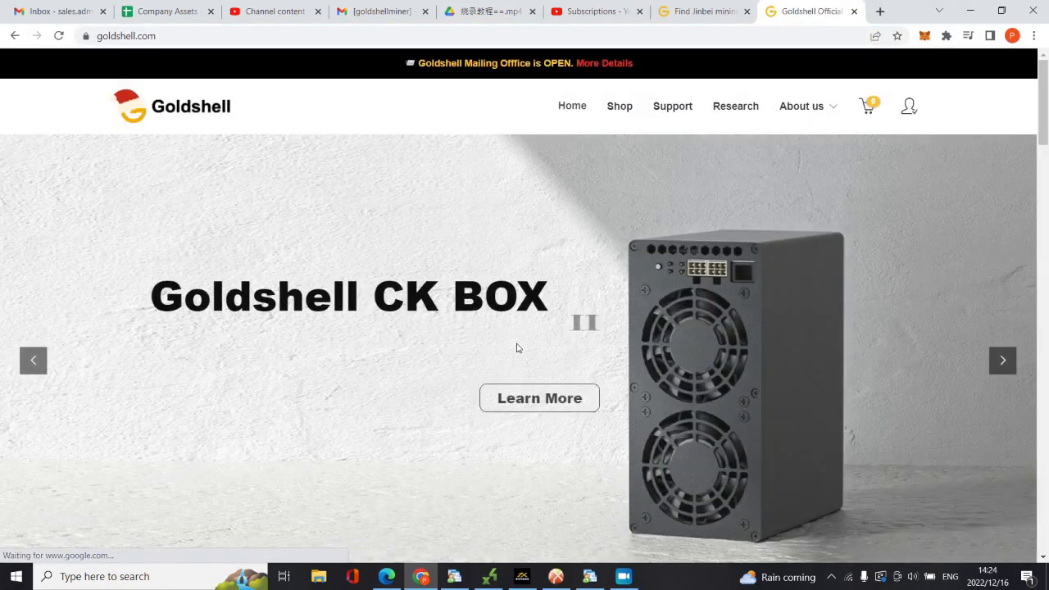
{"action": "left_click", "coordinate": [672, 106]}
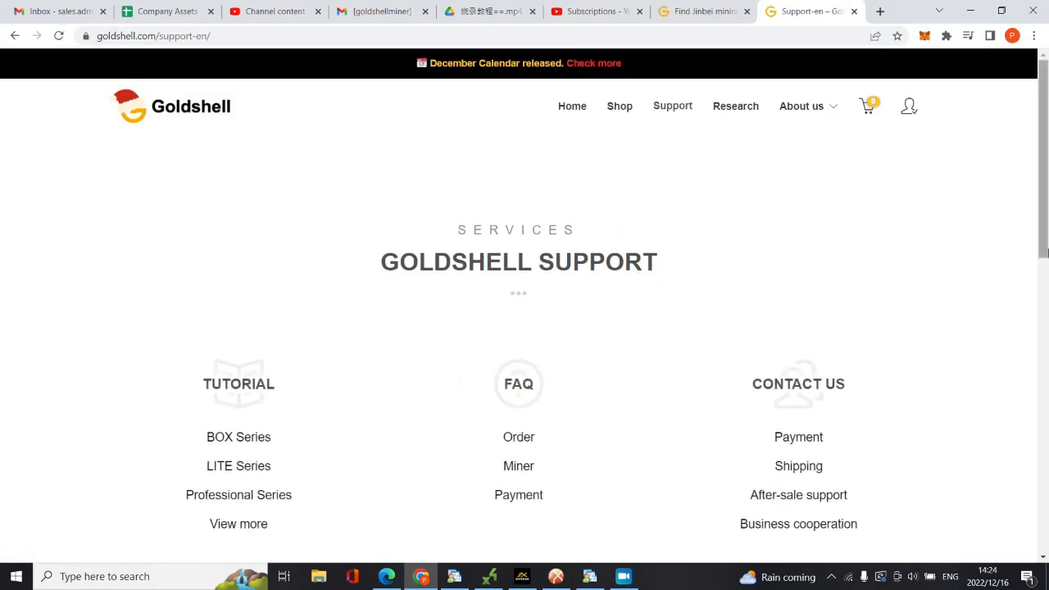
{"action": "scroll", "scroll_direction": "down", "scroll_amount": 3}
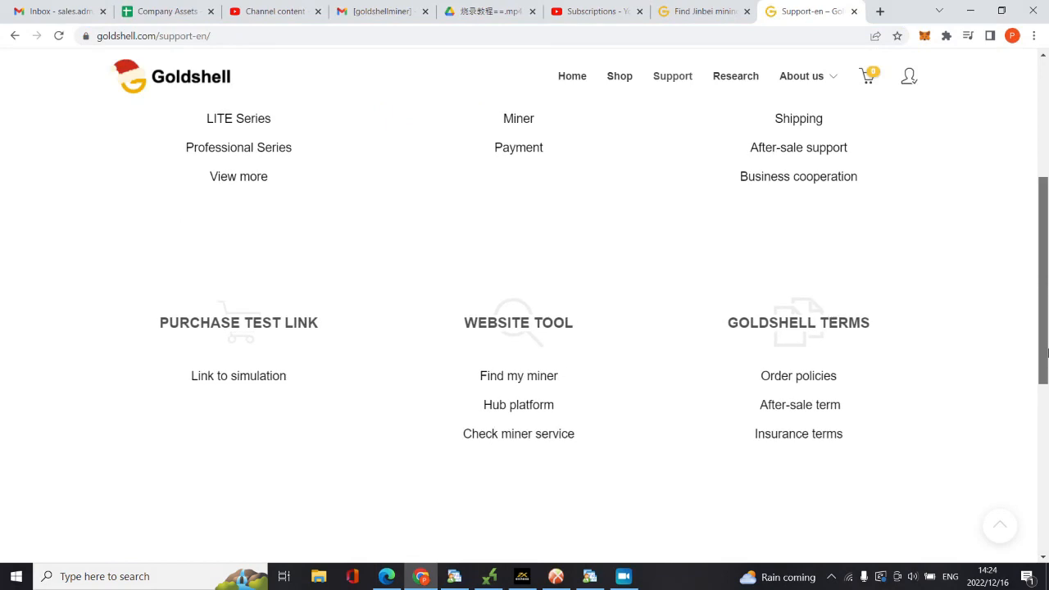
{"action": "scroll", "scroll_direction": "up", "scroll_amount": 3}
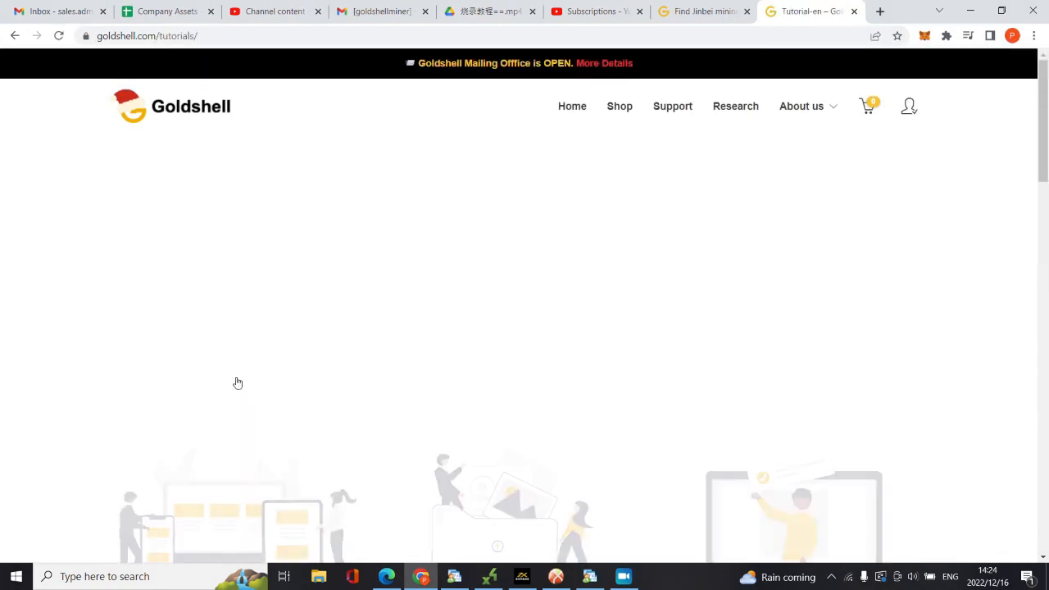
{"action": "scroll", "scroll_direction": "down", "scroll_amount": 3}
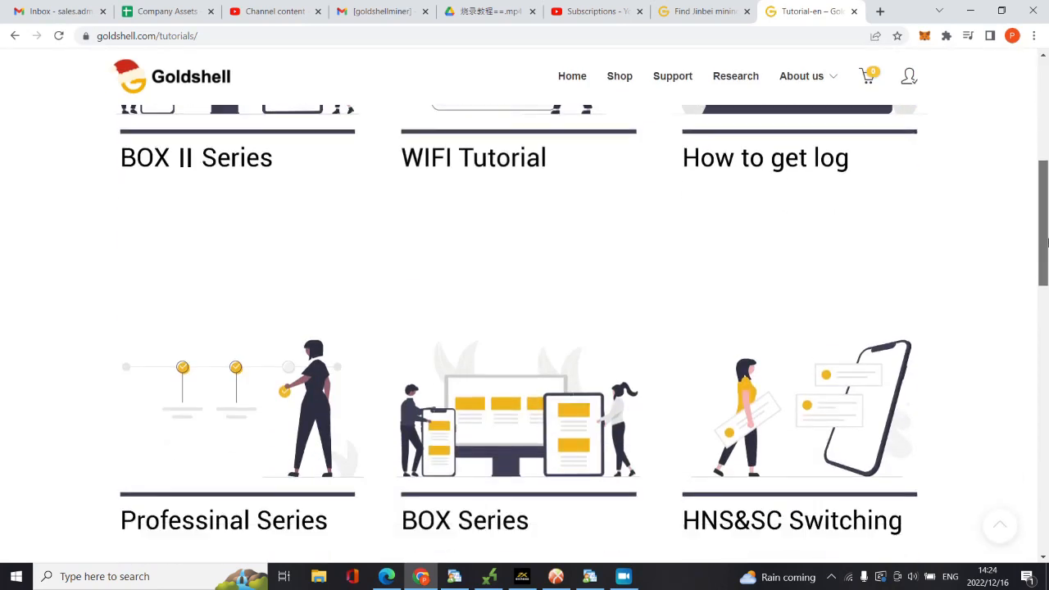
Follow the tutorial's github.com/goldshellminer/firmware link to the latest firmware repository
{"action": "scroll", "scroll_direction": "down", "scroll_amount": 3}
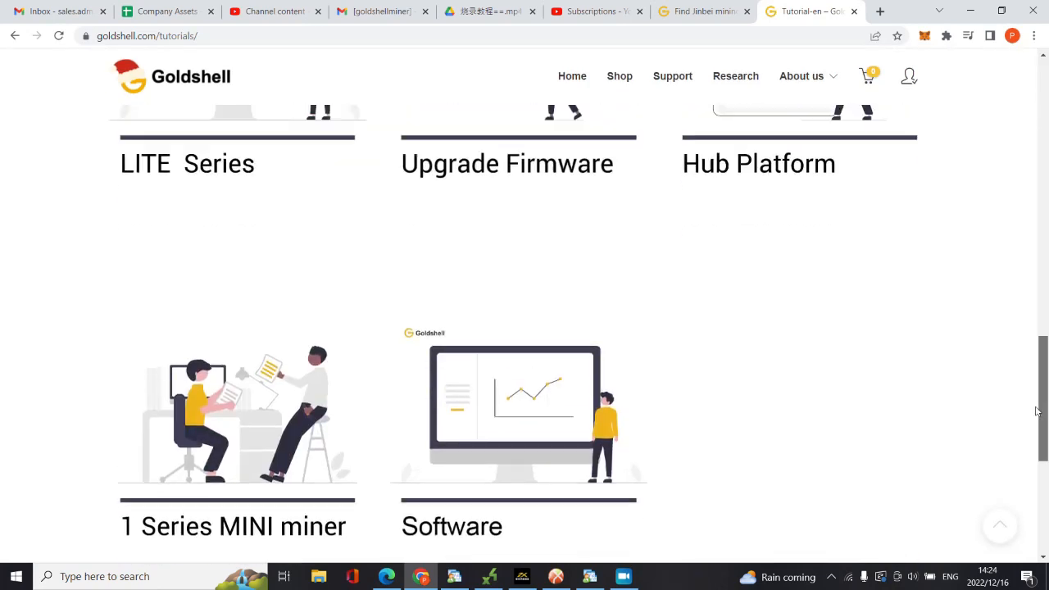
{"action": "scroll", "scroll_direction": "up", "scroll_amount": 3}
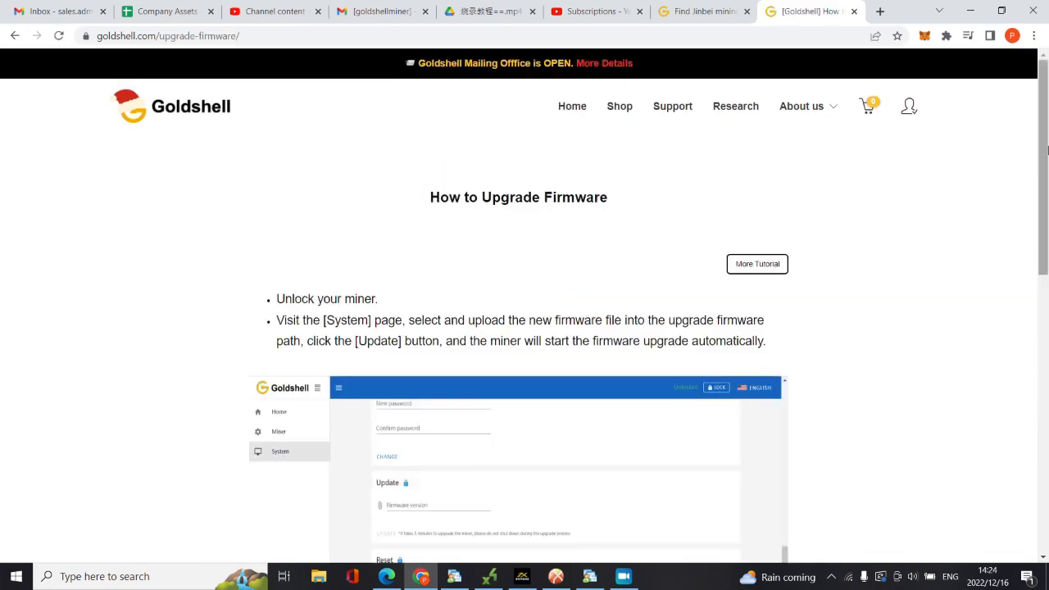
{"action": "scroll", "scroll_direction": "down", "scroll_amount": 3}
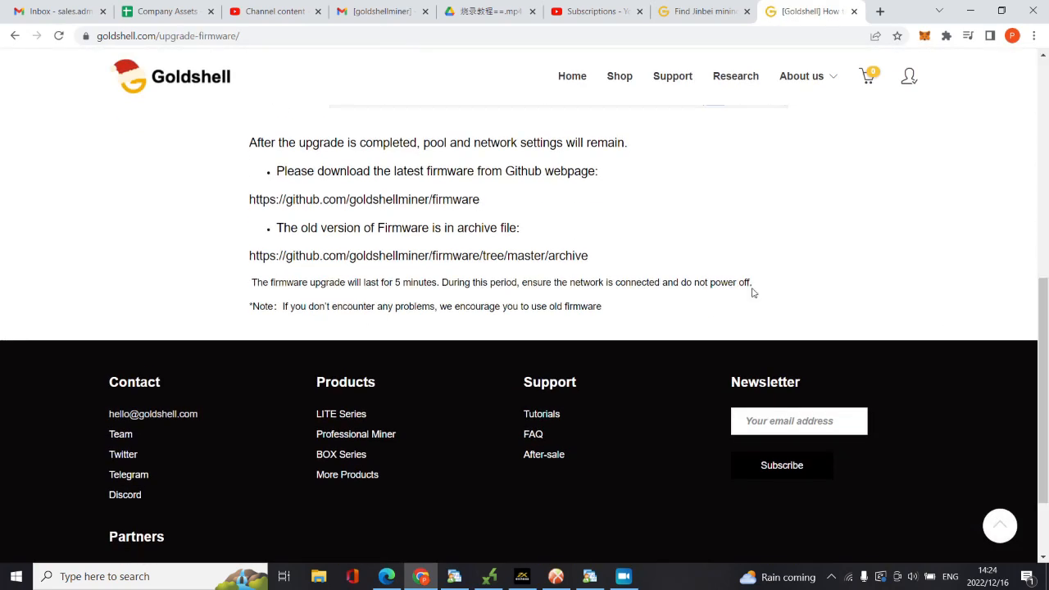
{"action": "mouse_move", "coordinate": [295, 204]}
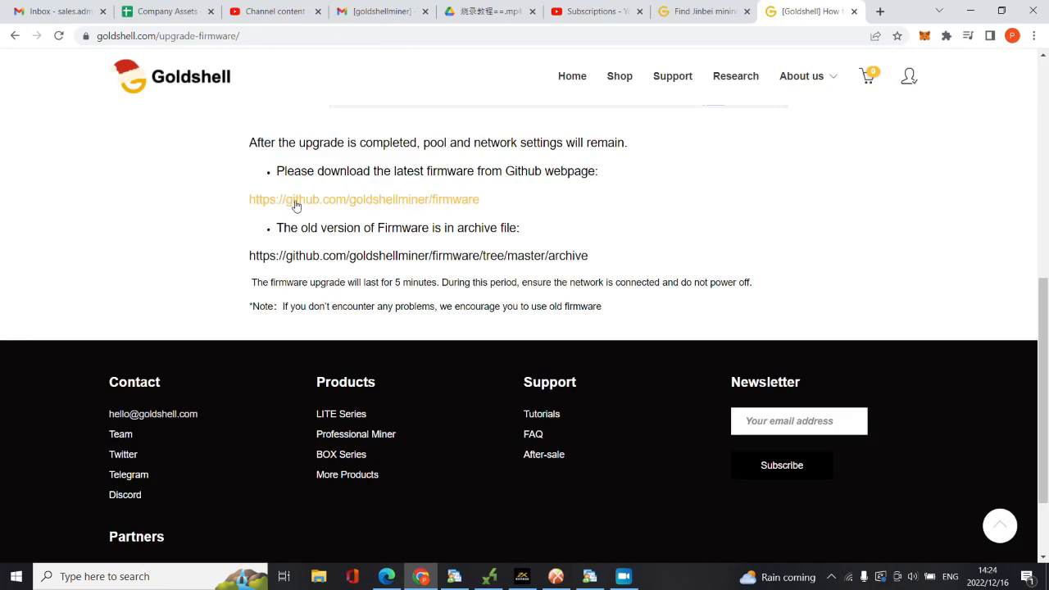
{"action": "mouse_move", "coordinate": [335, 205]}
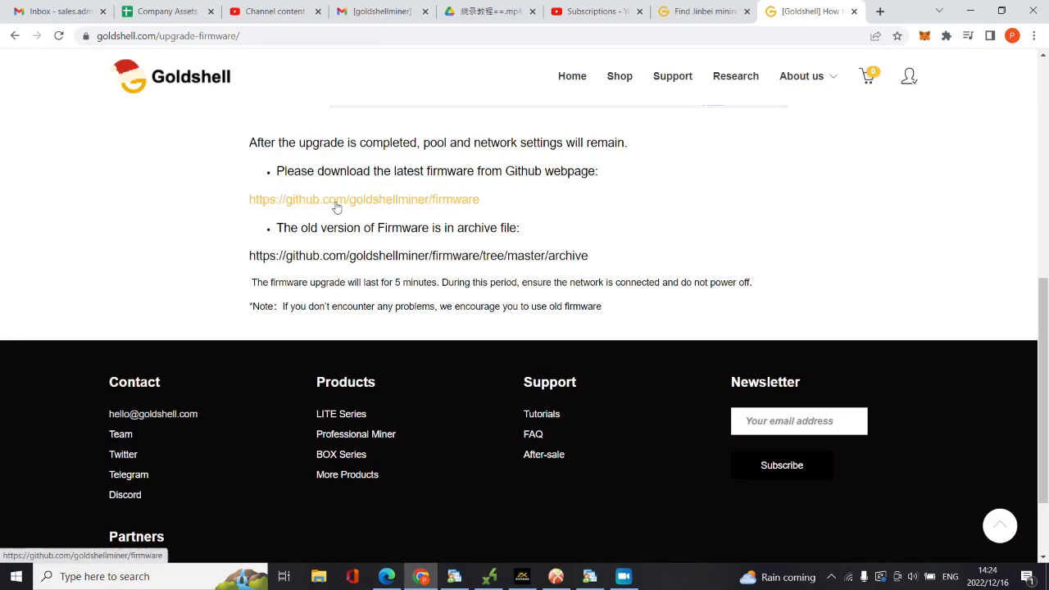
{"action": "left_click", "coordinate": [363, 199]}
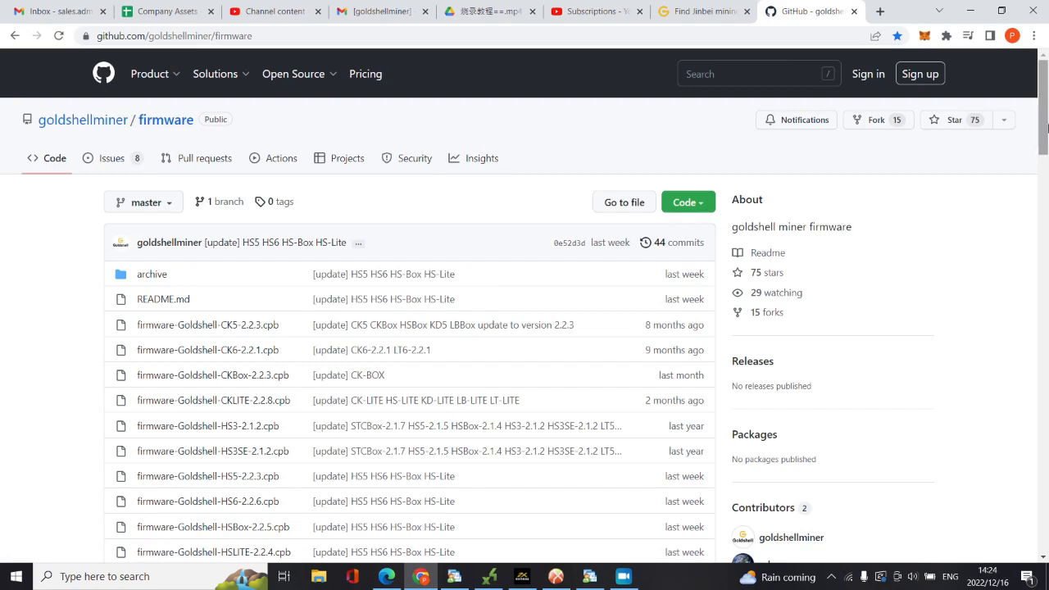
Check the miner finder list once more, then return to the GitHub firmware README
{"action": "scroll", "scroll_direction": "down", "scroll_amount": 3}
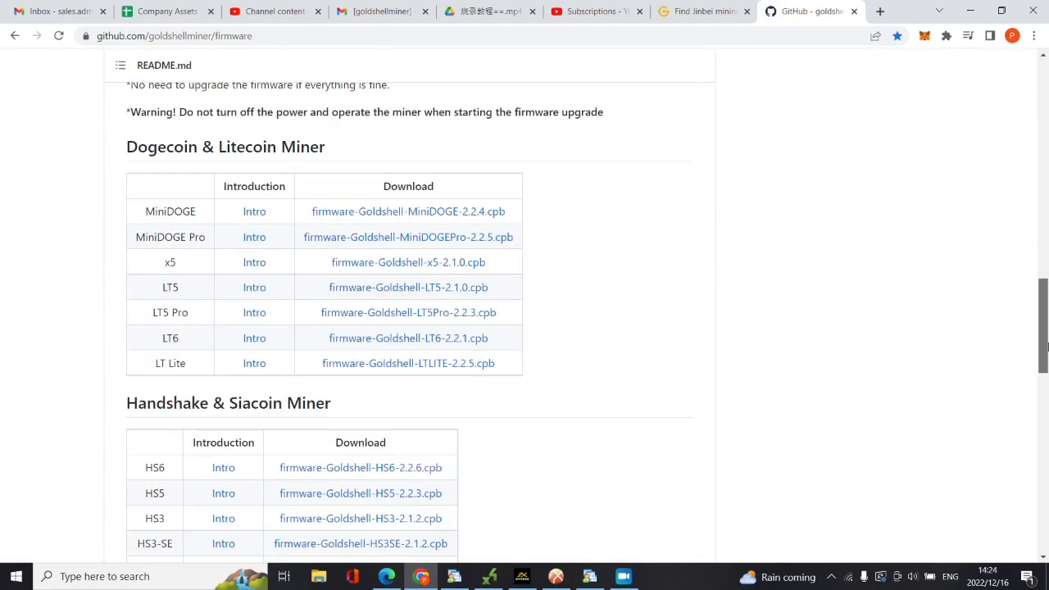
{"action": "left_click", "coordinate": [701, 11]}
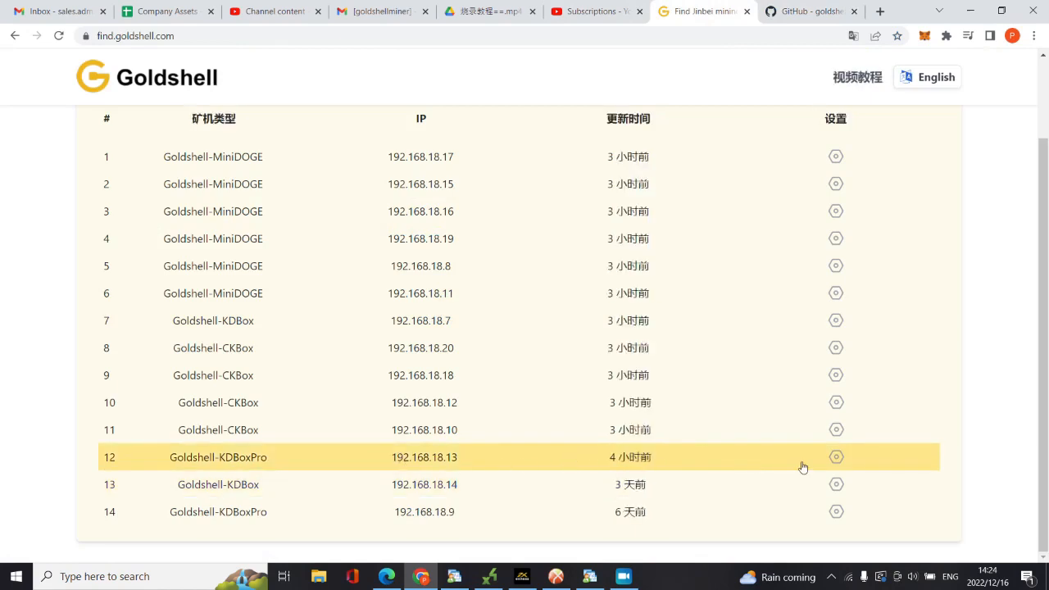
{"action": "left_click", "coordinate": [927, 77]}
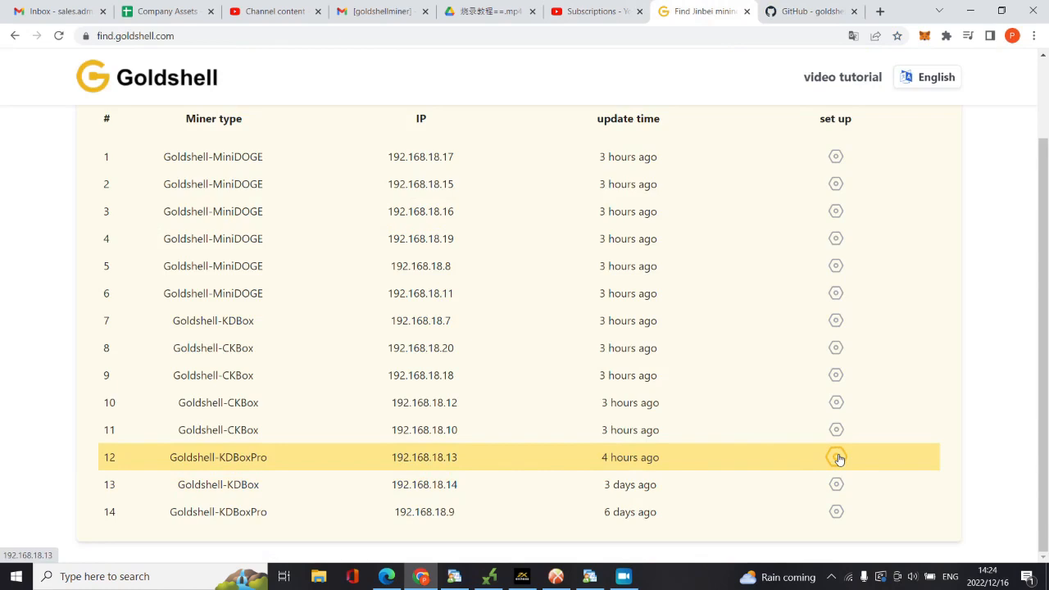
{"action": "mouse_move", "coordinate": [631, 484]}
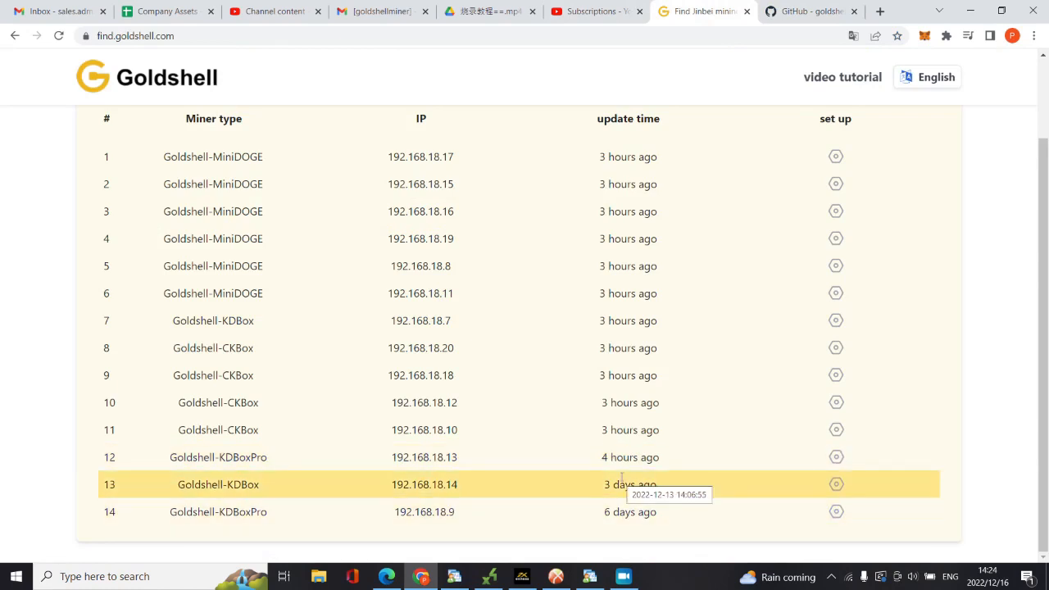
{"action": "left_click", "coordinate": [810, 11]}
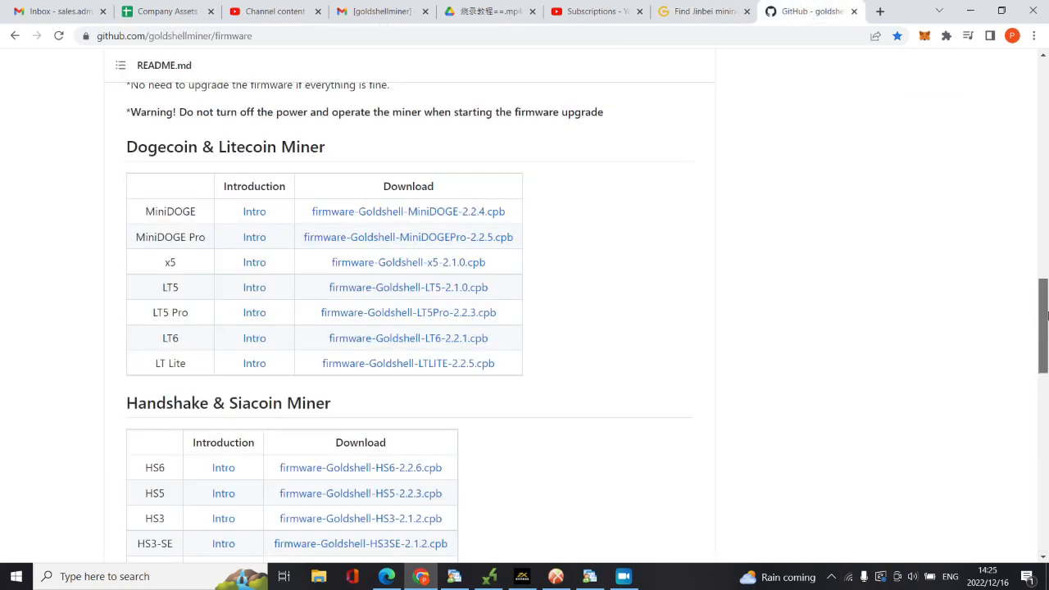
Download firmware-Goldshell-KDBoxPro-2.2.5.cpb from the KDA Miner table and show it in File Explorer
{"action": "scroll", "scroll_direction": "down", "scroll_amount": 3}
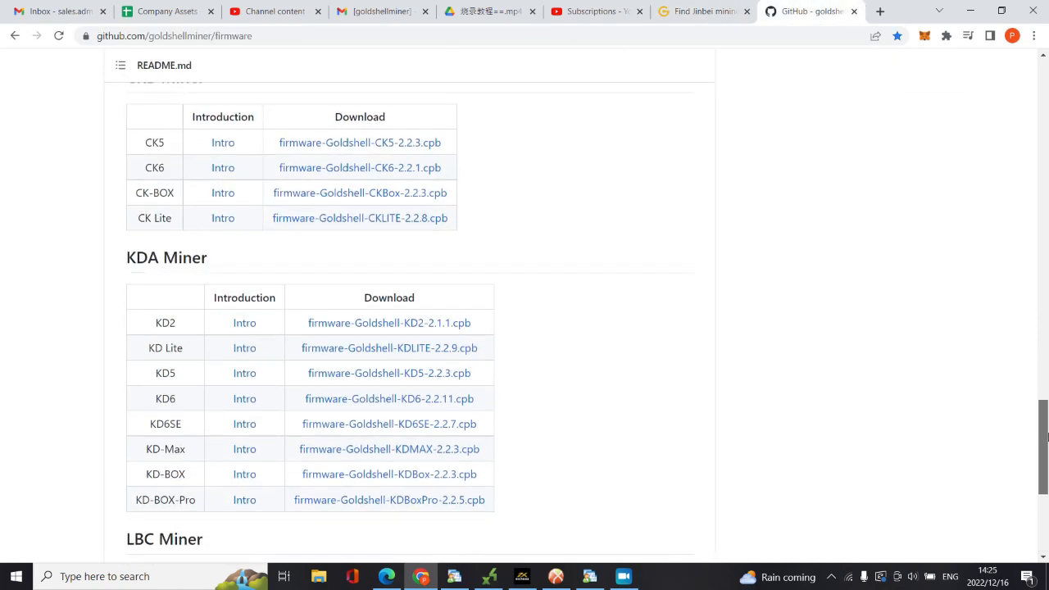
{"action": "scroll", "scroll_direction": "down", "scroll_amount": 3}
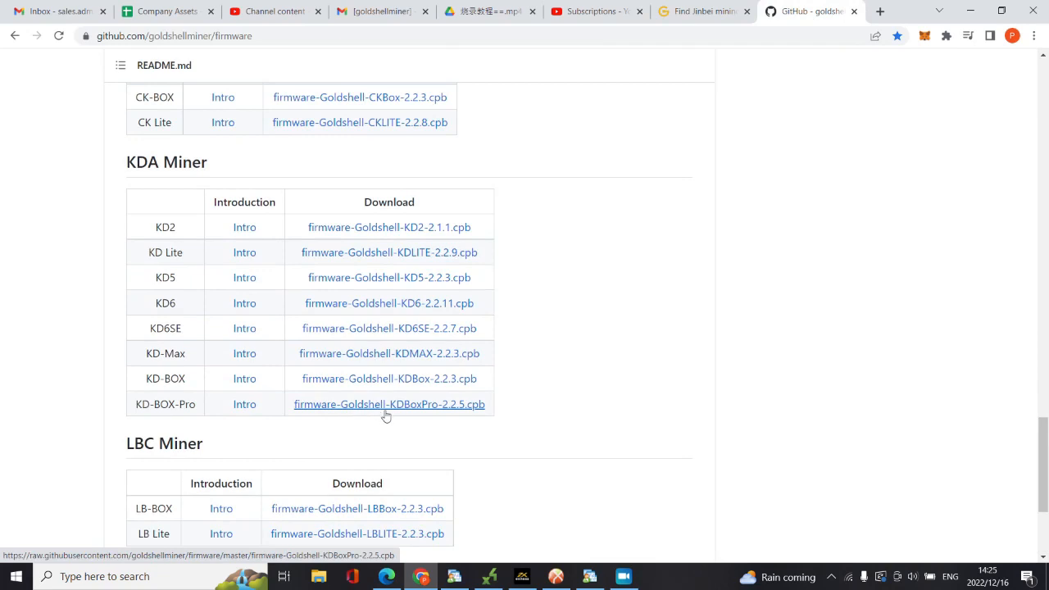
{"action": "mouse_move", "coordinate": [403, 415]}
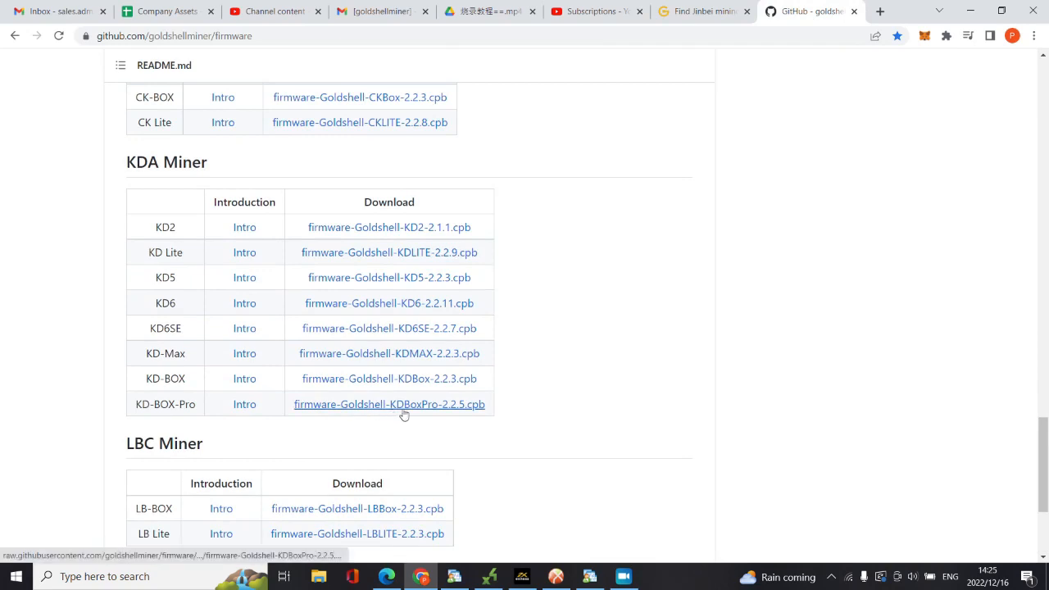
{"action": "mouse_move", "coordinate": [374, 465]}
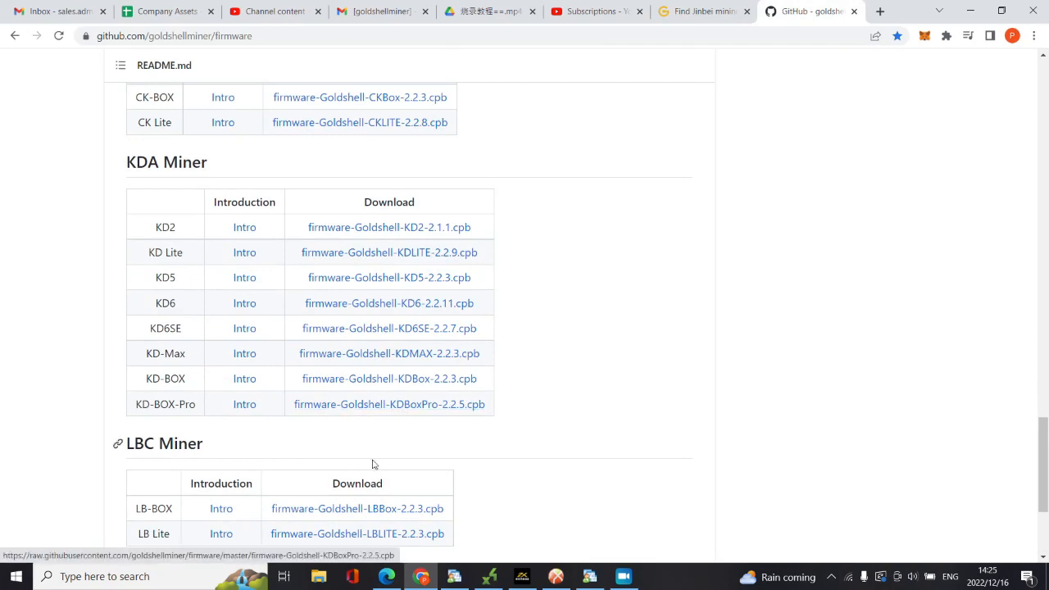
{"action": "left_click", "coordinate": [319, 576]}
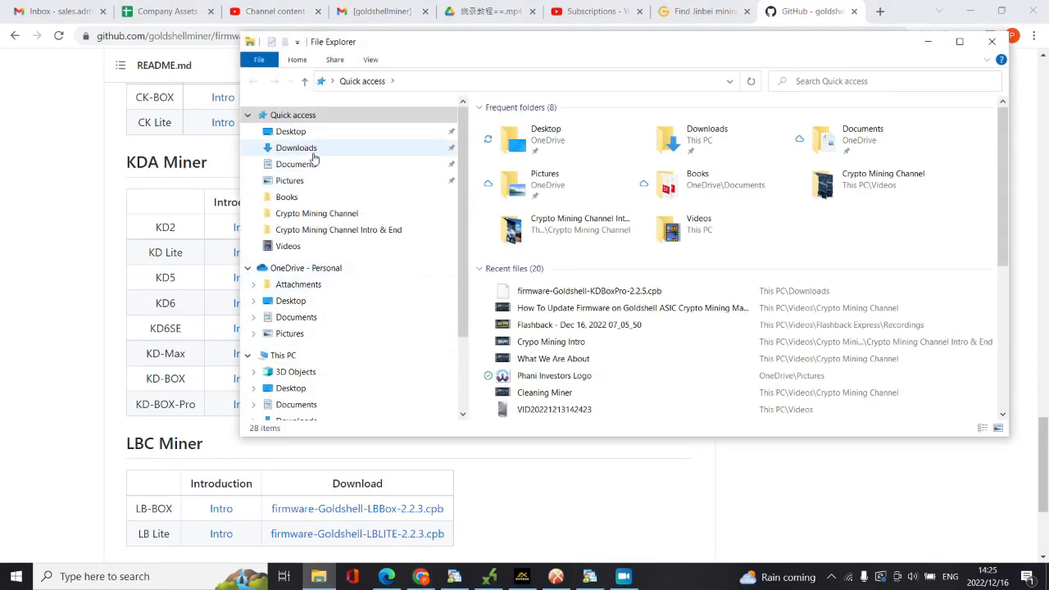
View the KDBoxPro-2.2.5 firmware in Downloads, then move the folder aside to reveal GitHub again
{"action": "left_click", "coordinate": [296, 148]}
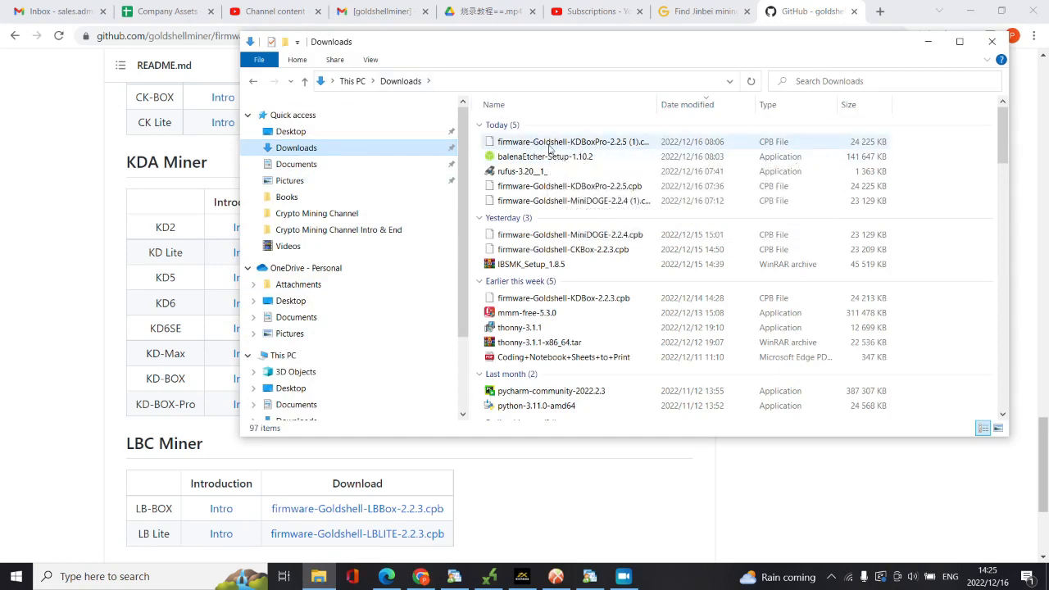
{"action": "mouse_move", "coordinate": [572, 142]}
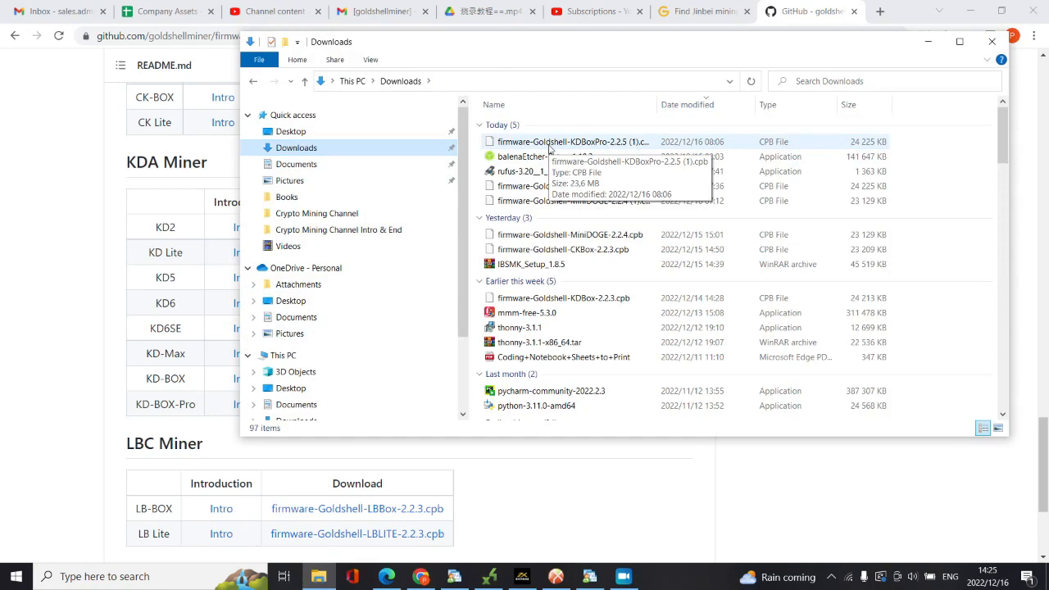
{"action": "mouse_move", "coordinate": [822, 14]}
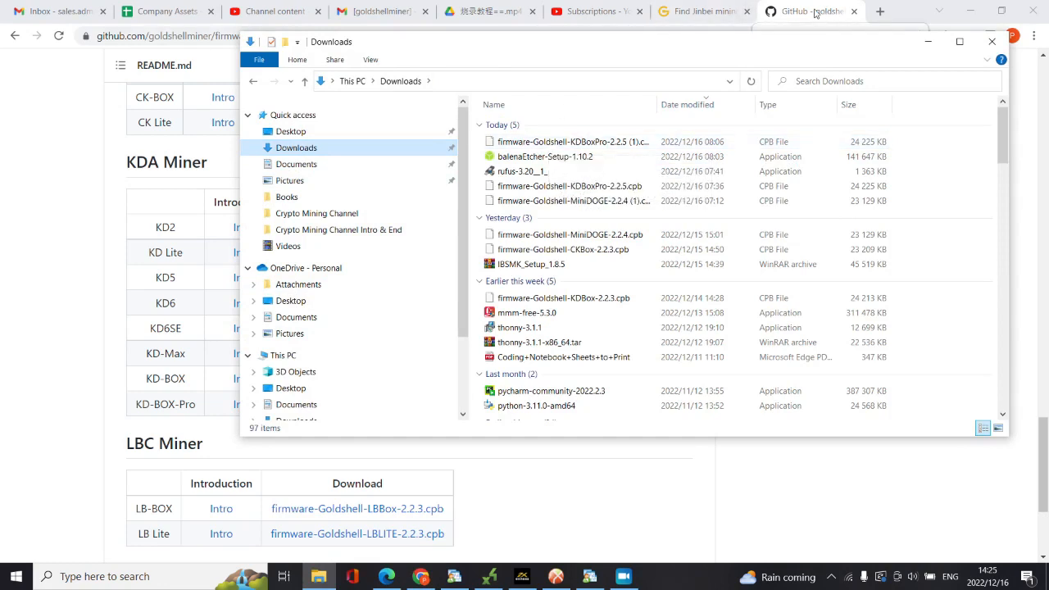
{"action": "left_click", "coordinate": [992, 42]}
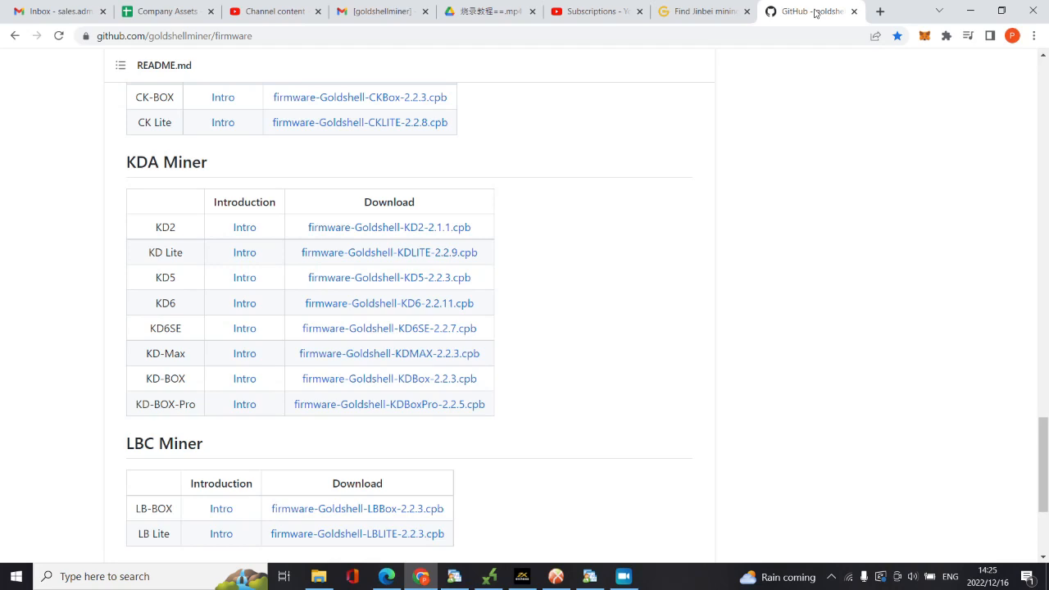
{"action": "mouse_move", "coordinate": [929, 8]}
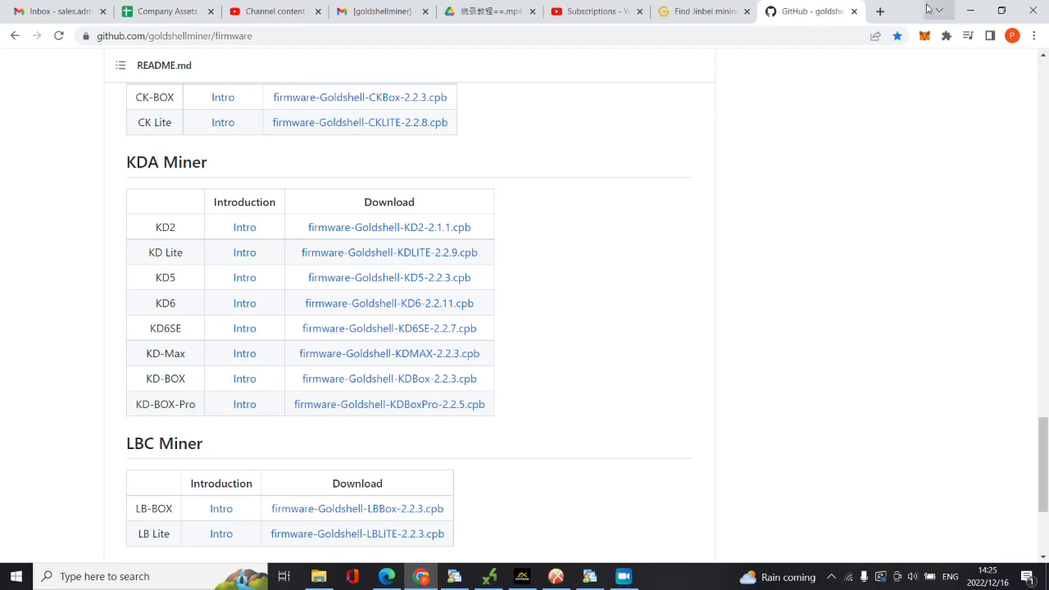
{"action": "mouse_move", "coordinate": [407, 59]}
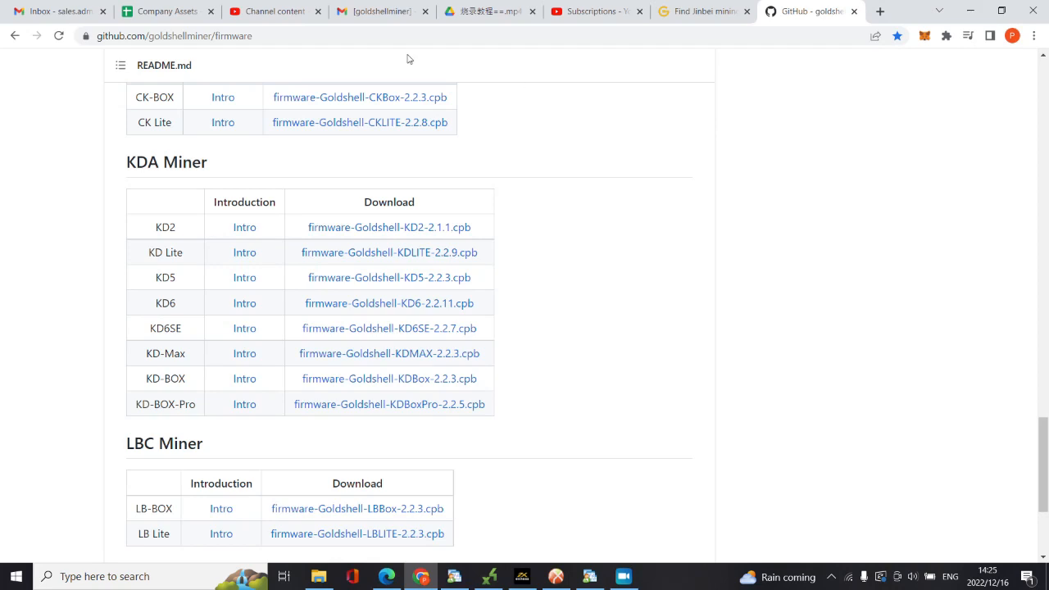
Show Anne's goldshellminer support reply and its attachments including the KDBoxPro firmware archive
{"action": "left_click", "coordinate": [374, 11]}
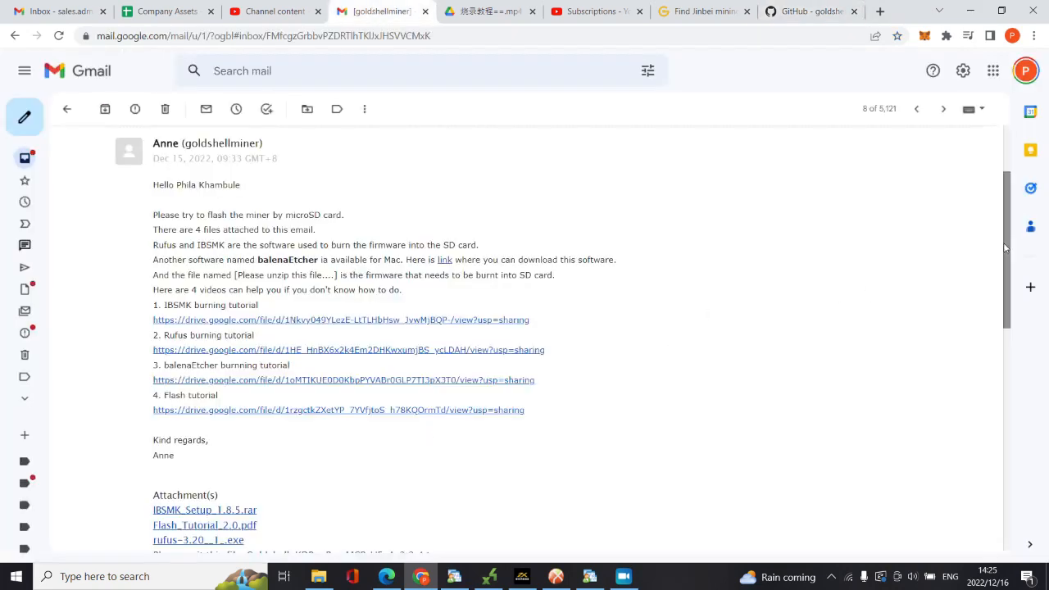
{"action": "scroll", "scroll_direction": "down", "scroll_amount": 3}
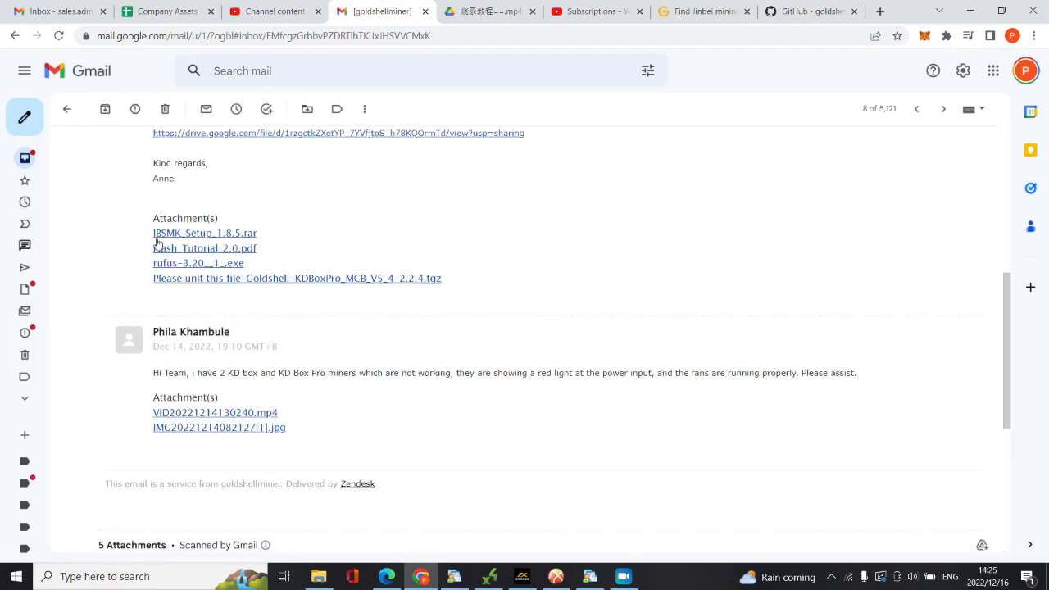
{"action": "mouse_move", "coordinate": [204, 247]}
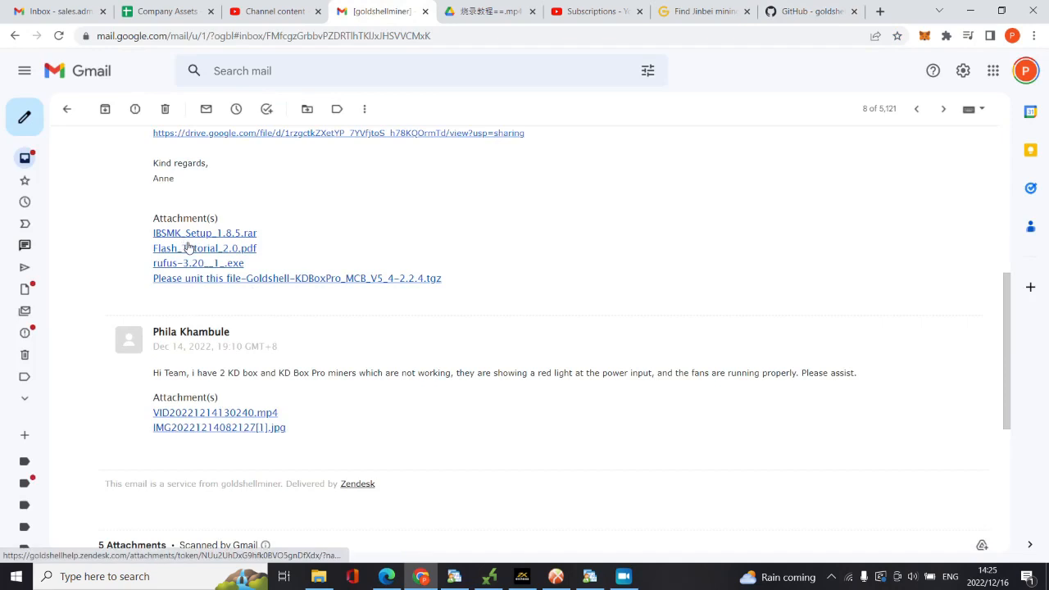
{"action": "mouse_move", "coordinate": [204, 233]}
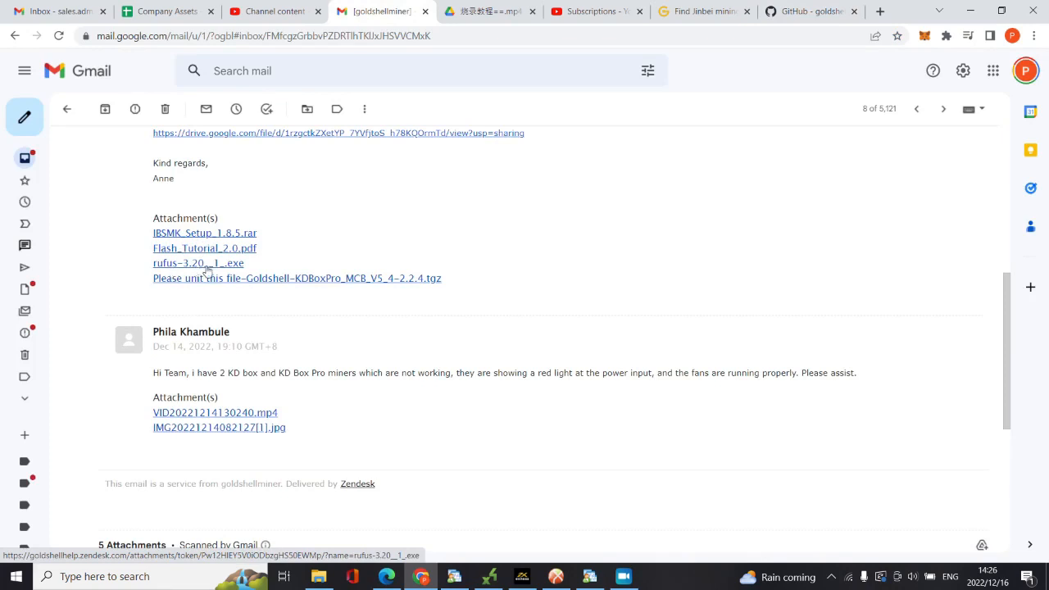
{"action": "mouse_move", "coordinate": [215, 264]}
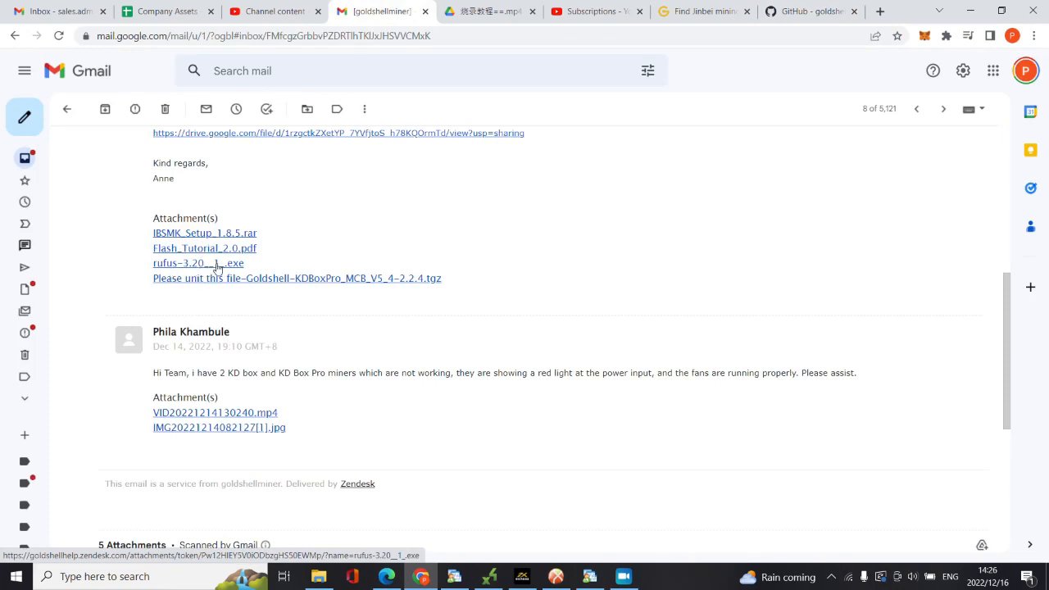
{"action": "mouse_move", "coordinate": [380, 251]}
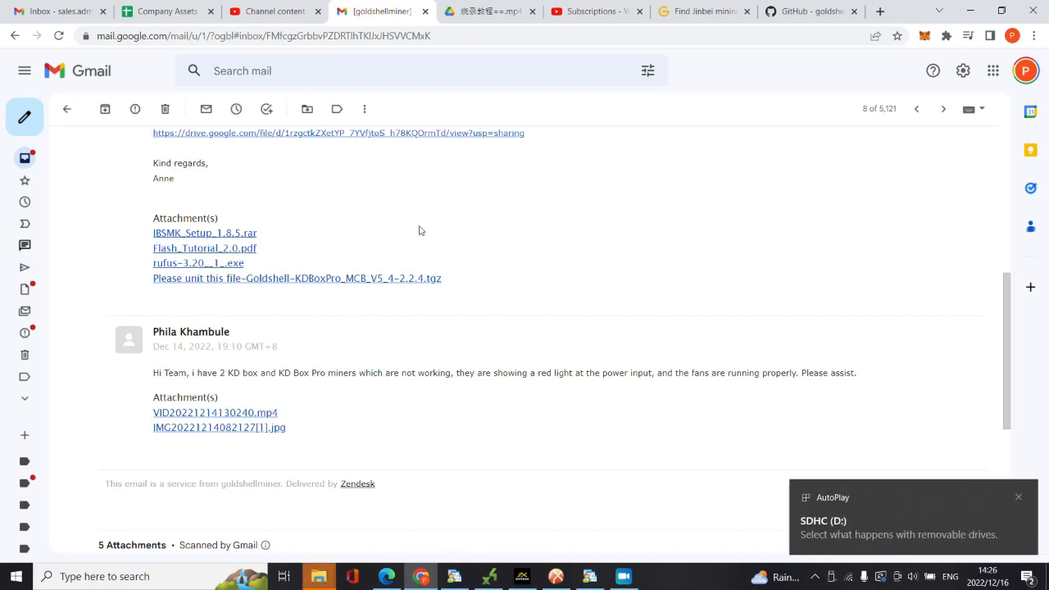
{"action": "mouse_move", "coordinate": [845, 529]}
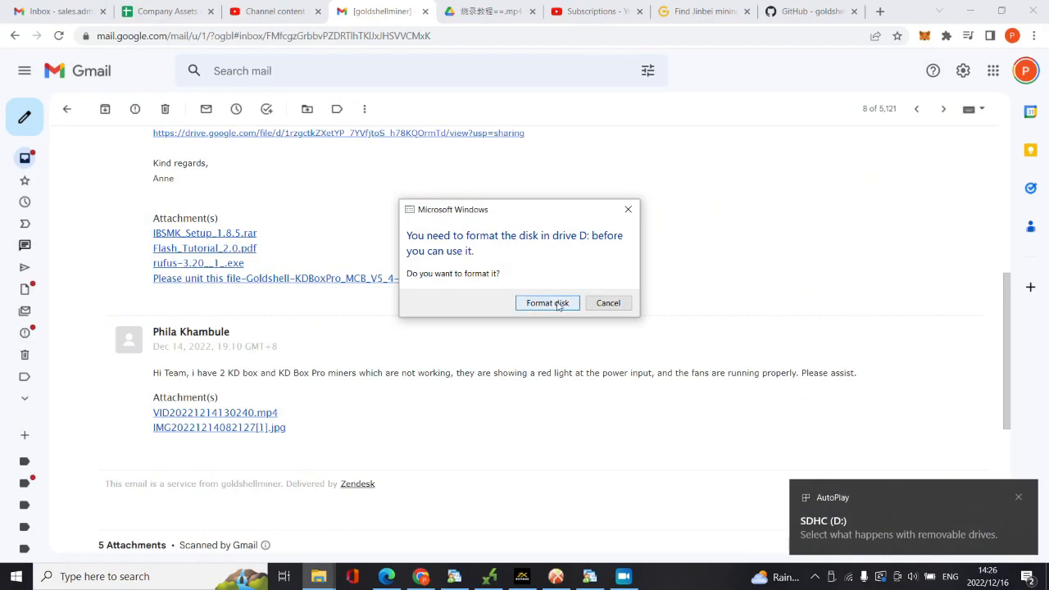
Quick-format the SDHC (D:) card as FAT32, confirming the erase and the completion message
{"action": "left_click", "coordinate": [547, 302]}
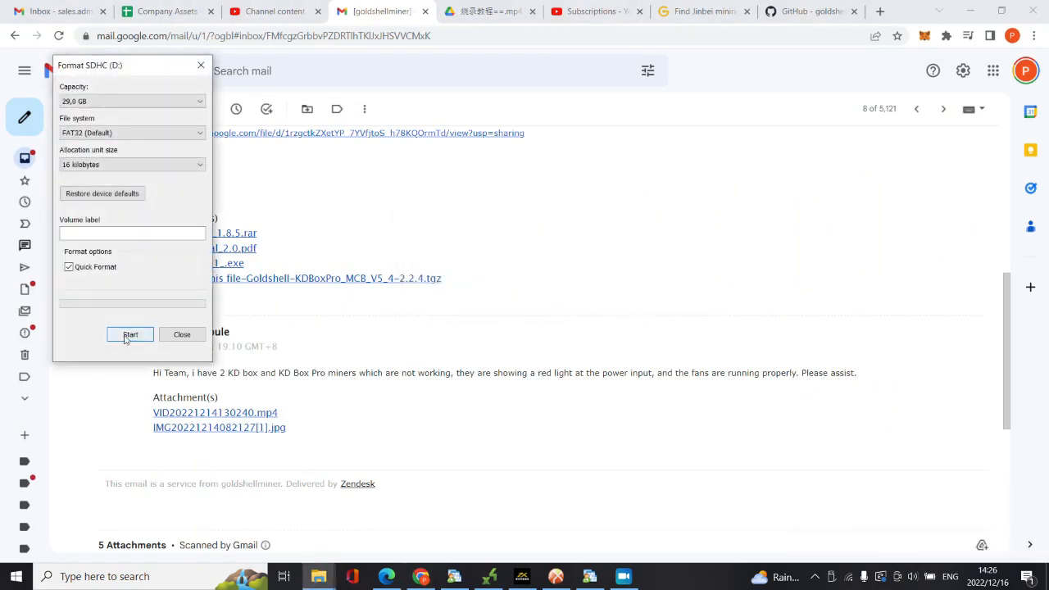
{"action": "left_click", "coordinate": [129, 335]}
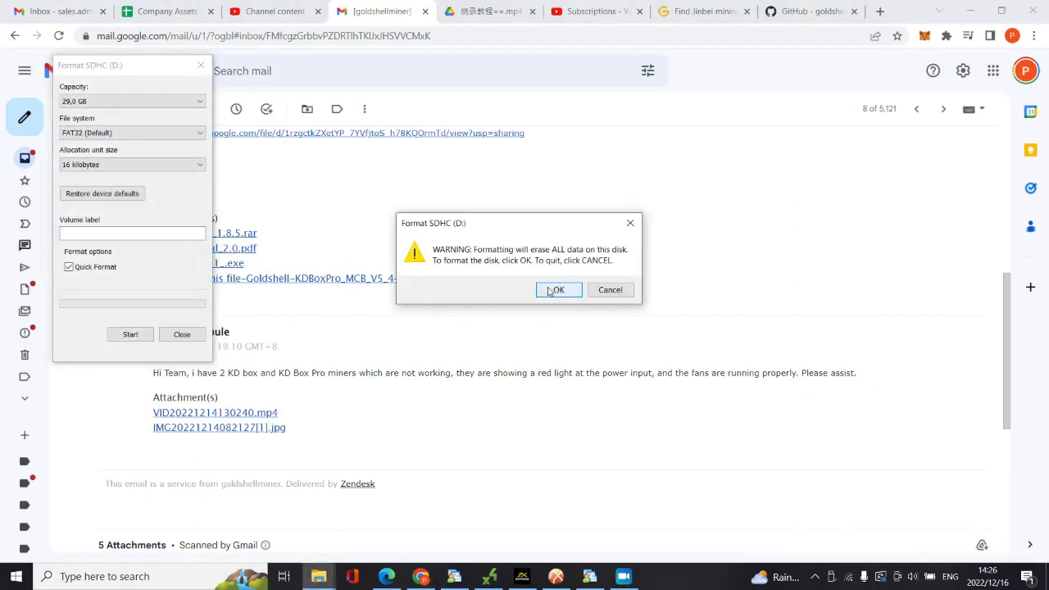
{"action": "left_click", "coordinate": [557, 290]}
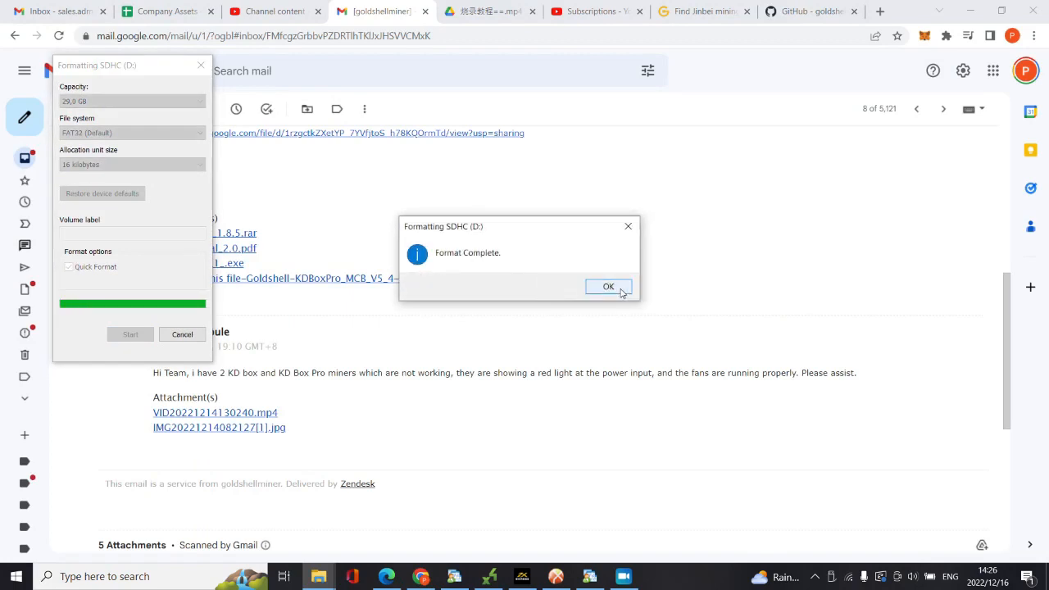
{"action": "left_click", "coordinate": [608, 286]}
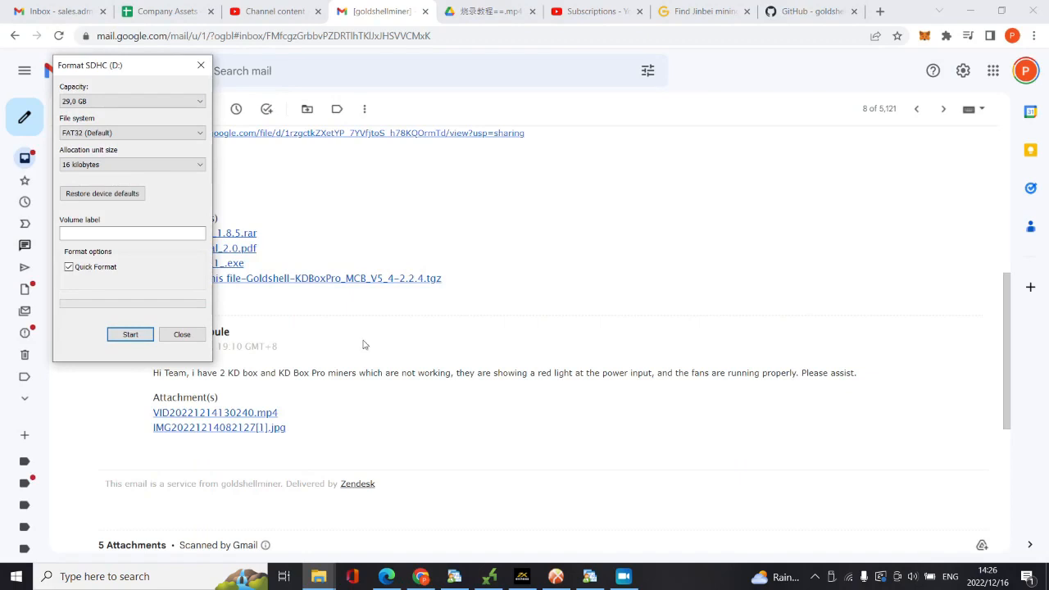
{"action": "left_click", "coordinate": [181, 335]}
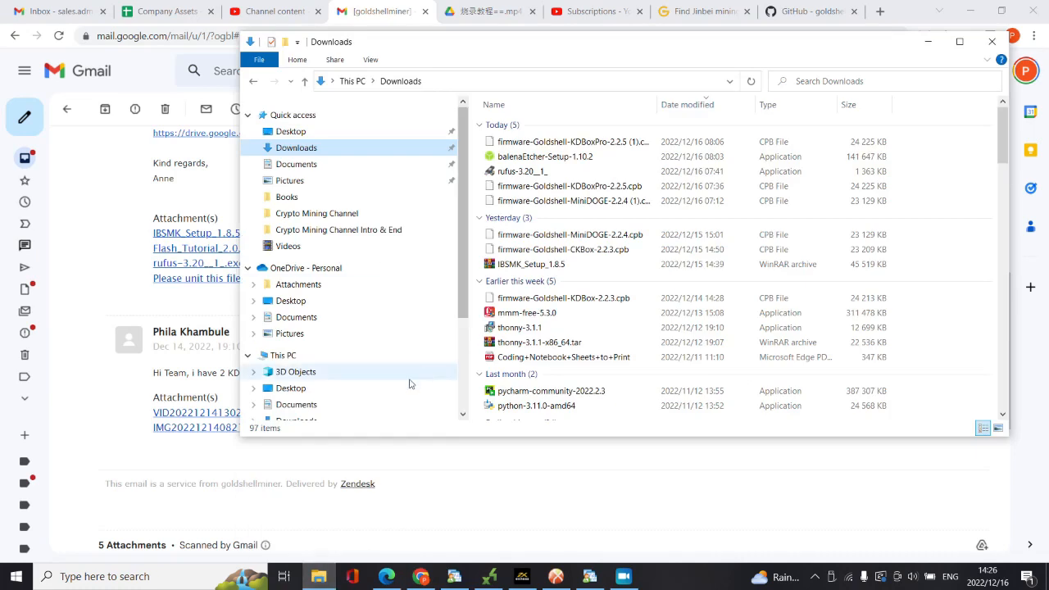
View This PC to see the formatted SDHC (D:) drive with 29.0 GB free of 29.0 GB
{"action": "left_click", "coordinate": [283, 355]}
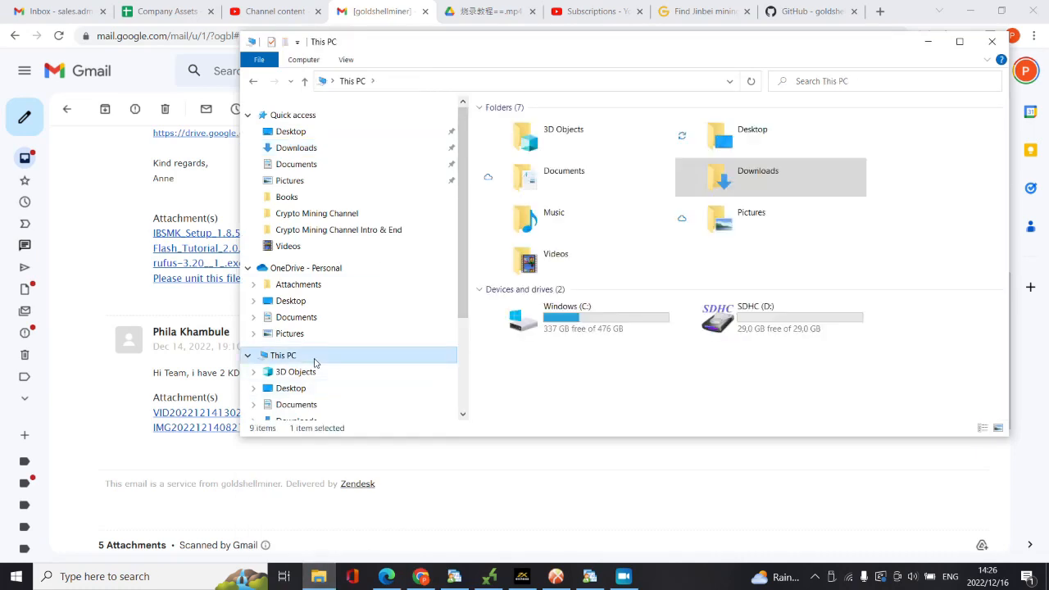
{"action": "mouse_move", "coordinate": [801, 322]}
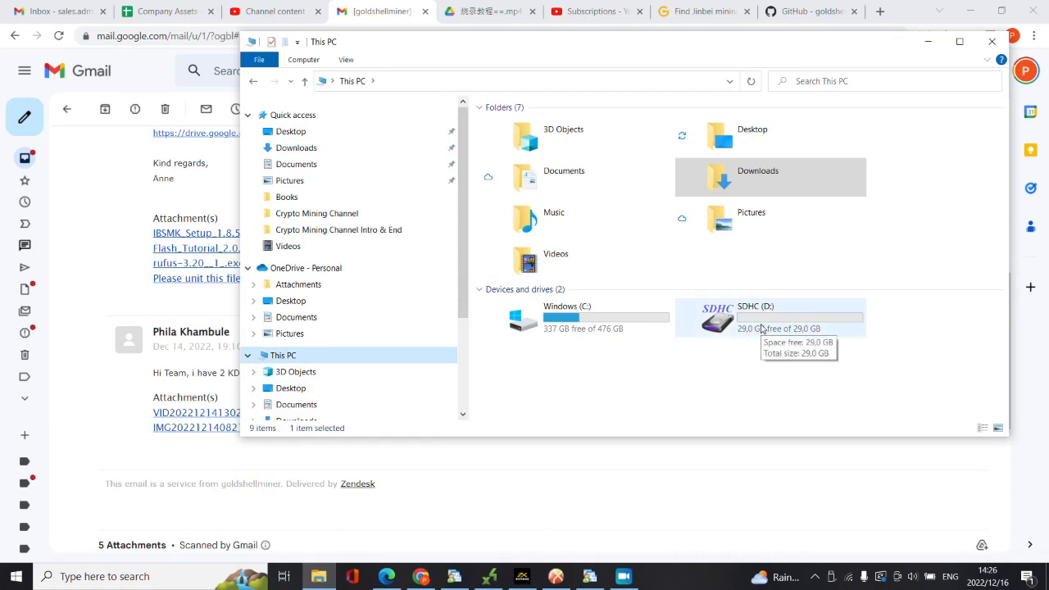
{"action": "mouse_move", "coordinate": [381, 432]}
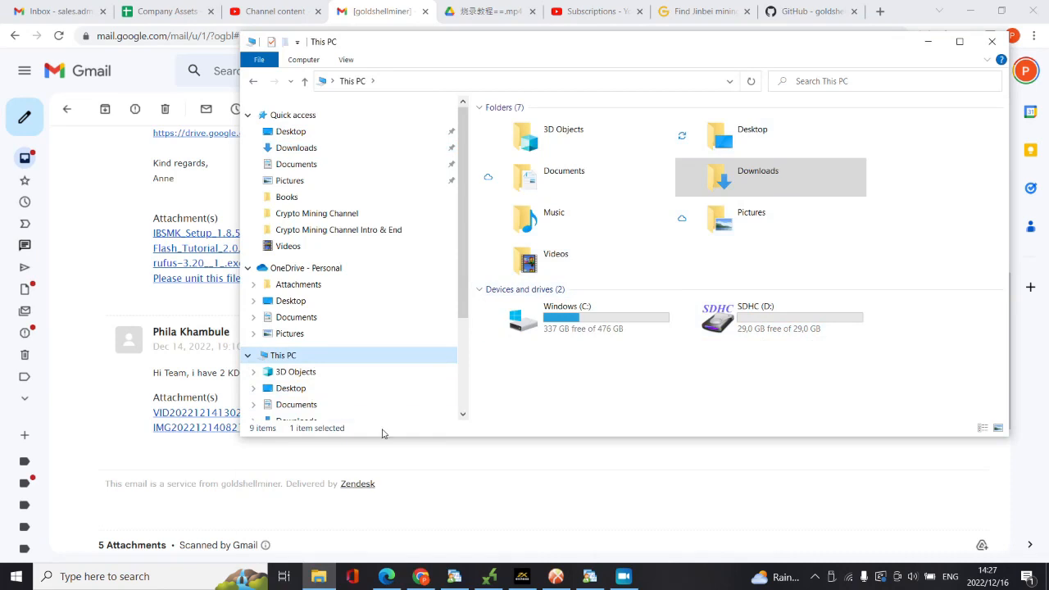
{"action": "mouse_move", "coordinate": [99, 459]}
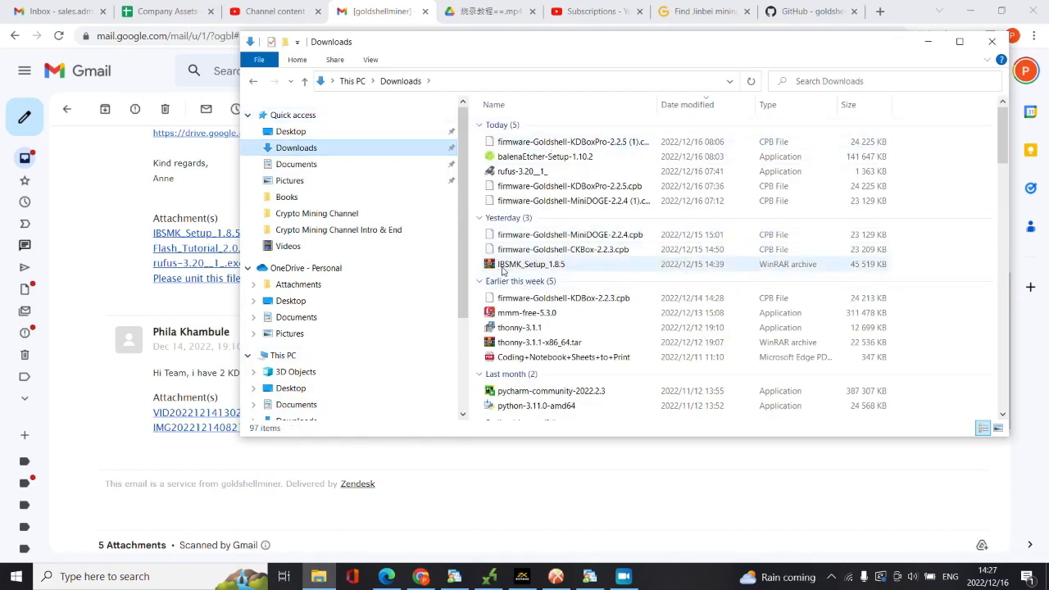
{"action": "mouse_move", "coordinate": [531, 264]}
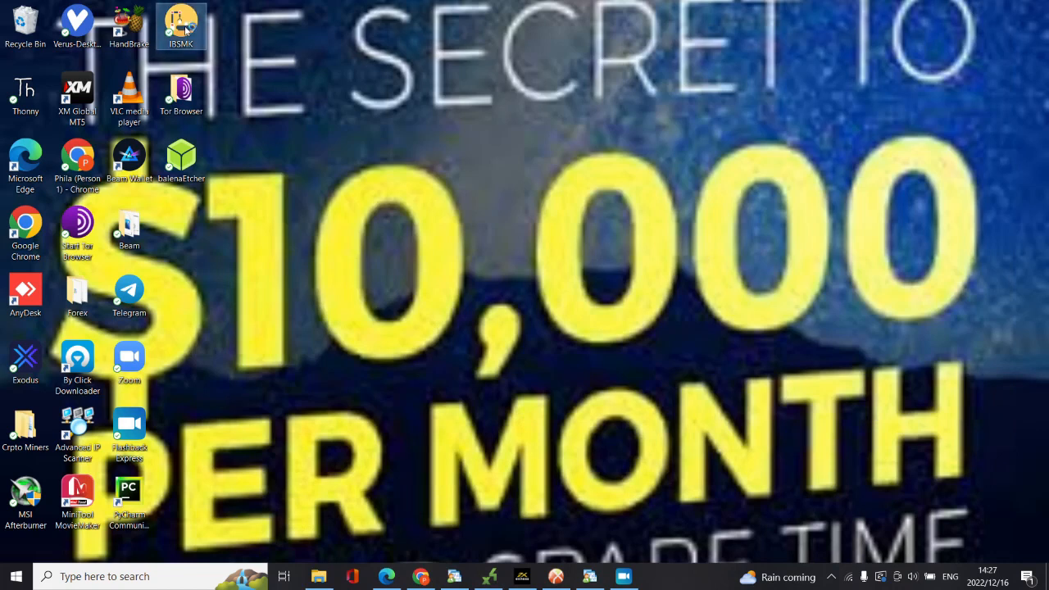
Launch IBSMK and load firmware-Goldshell-KDBoxPro-2.2.5.cpb from Downloads as the image to burn
{"action": "double_click", "coordinate": [182, 24]}
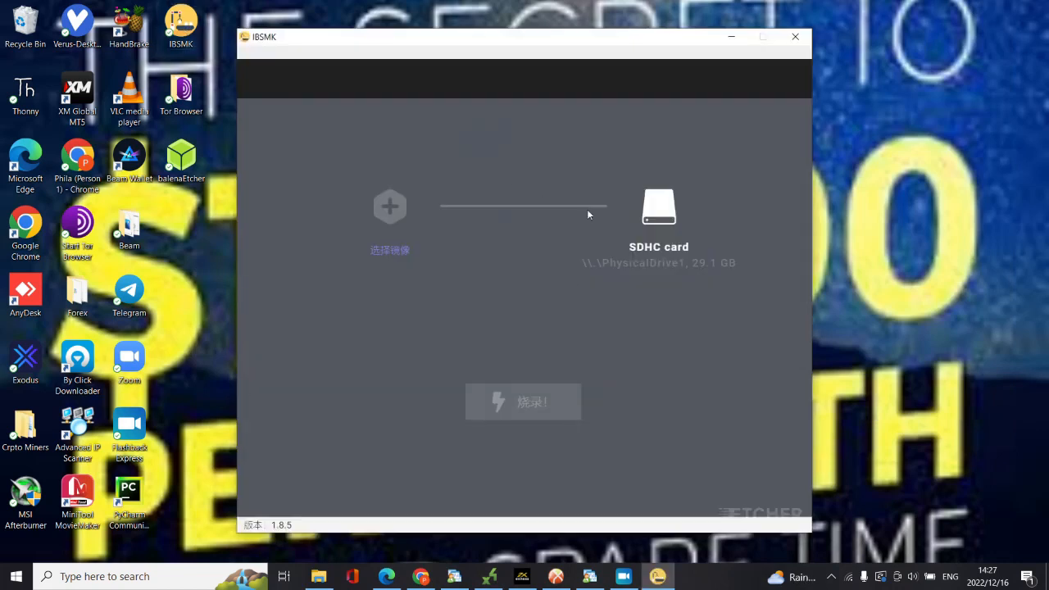
{"action": "mouse_move", "coordinate": [560, 299]}
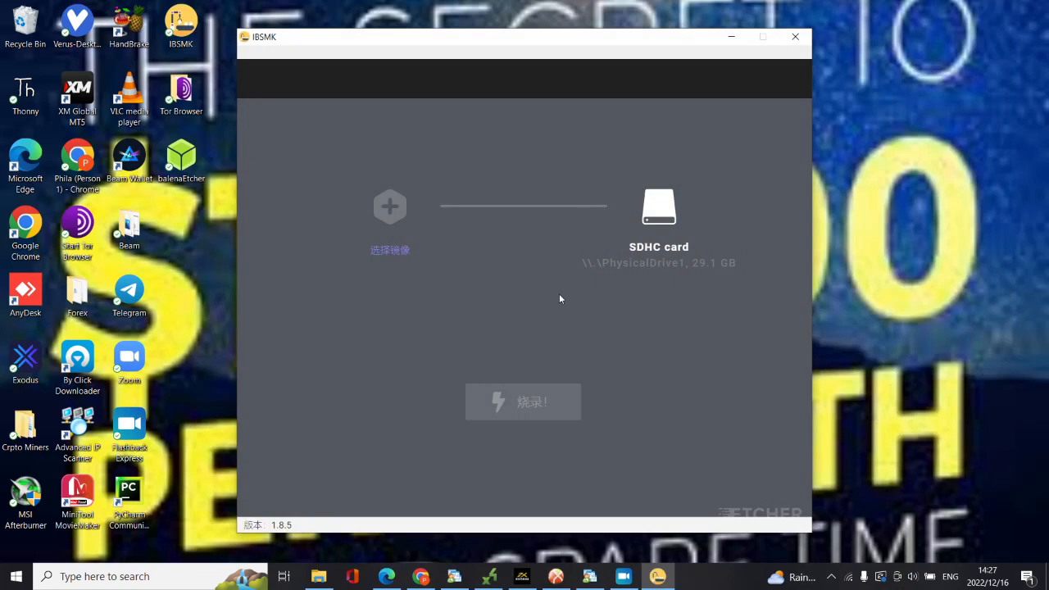
{"action": "mouse_move", "coordinate": [392, 257]}
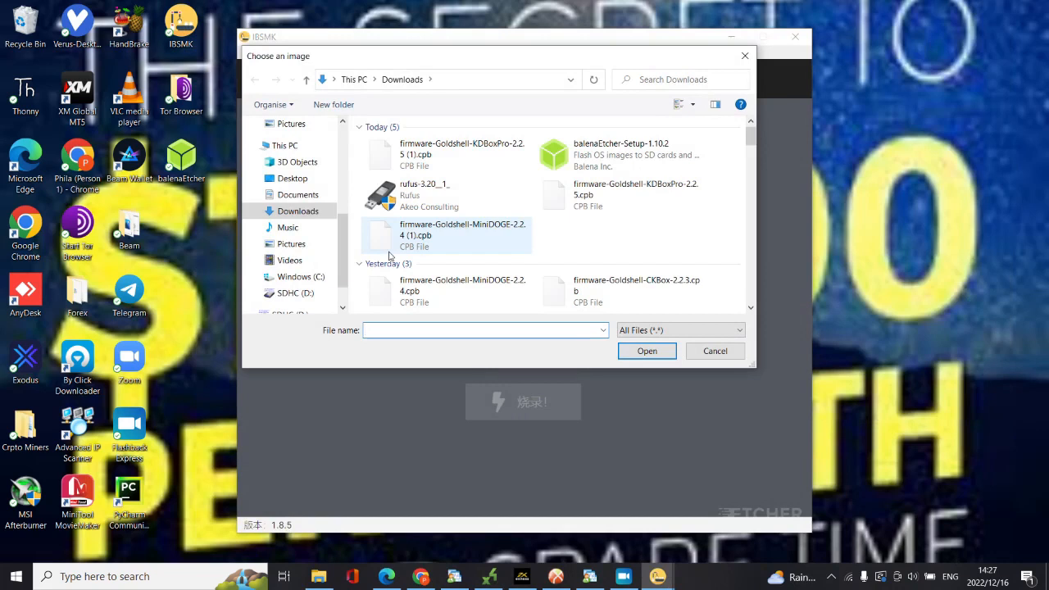
{"action": "left_click", "coordinate": [442, 195]}
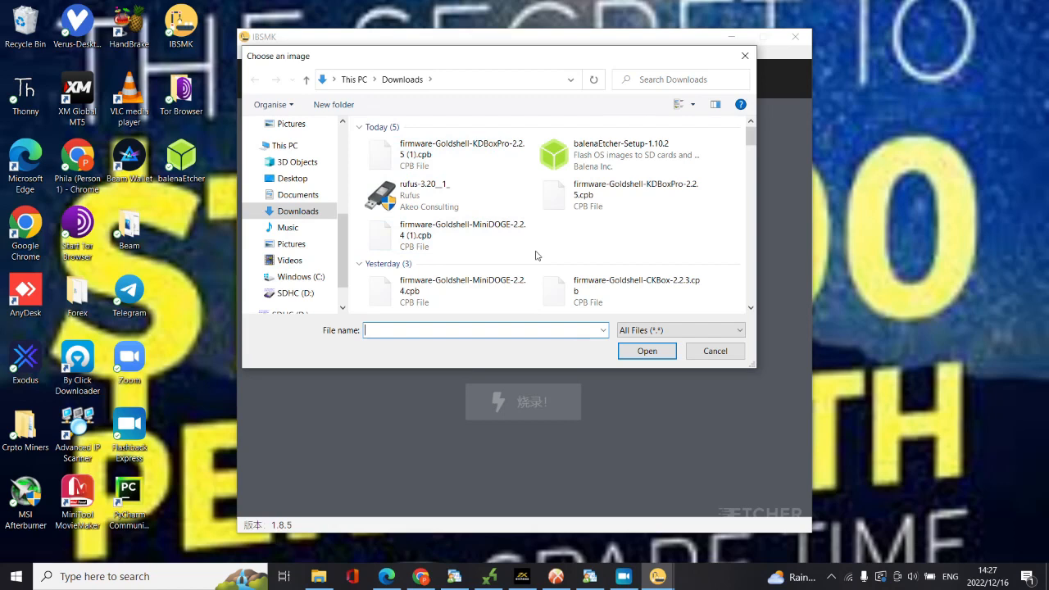
{"action": "mouse_move", "coordinate": [635, 180]}
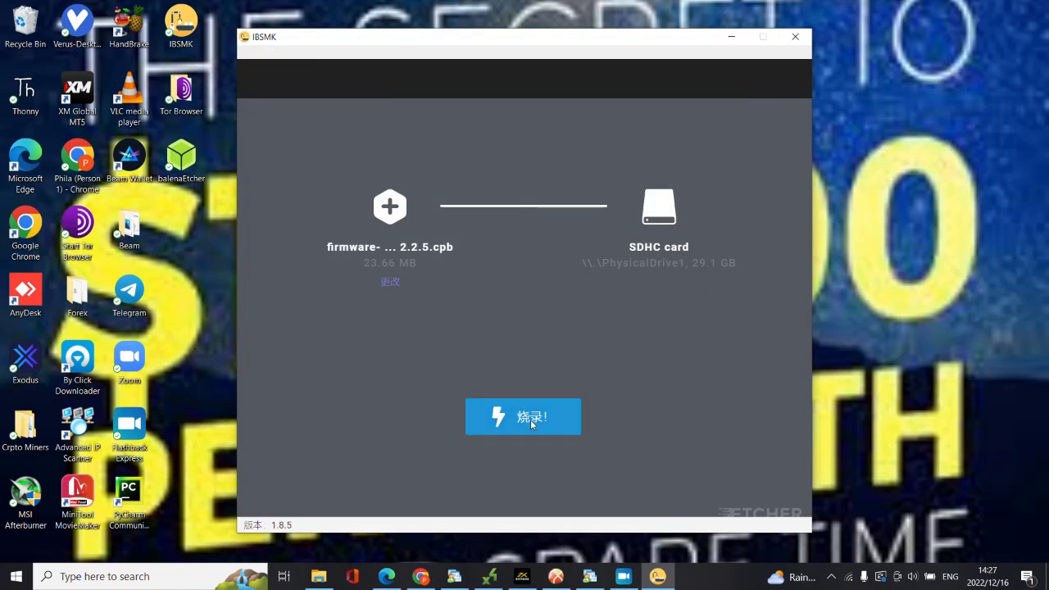
Start burning the 2.2.5 firmware image onto the 29.1 GB SDHC card
{"action": "left_click", "coordinate": [524, 416]}
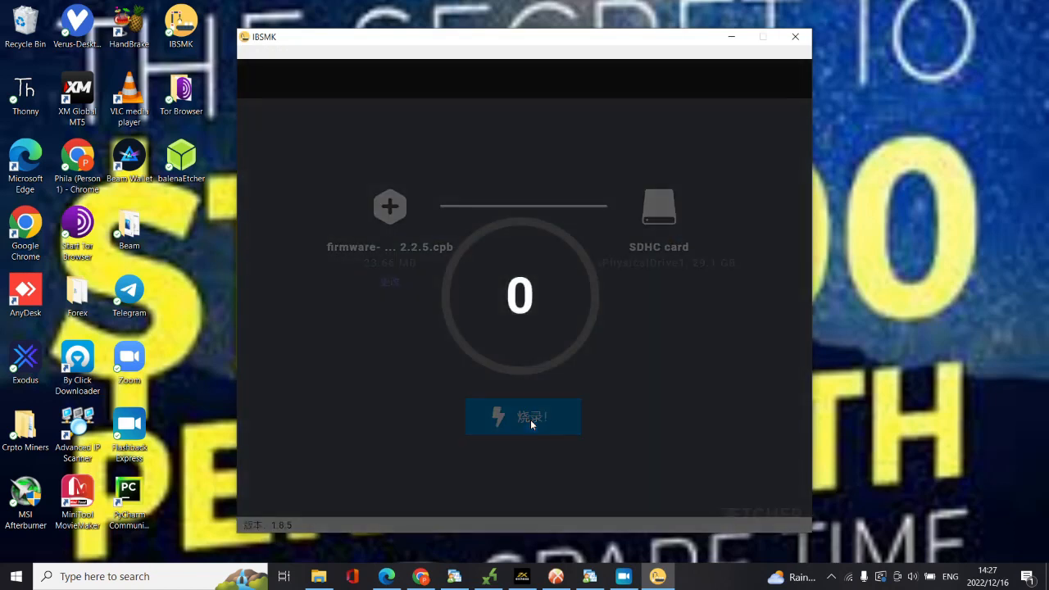
{"action": "mouse_move", "coordinate": [457, 378]}
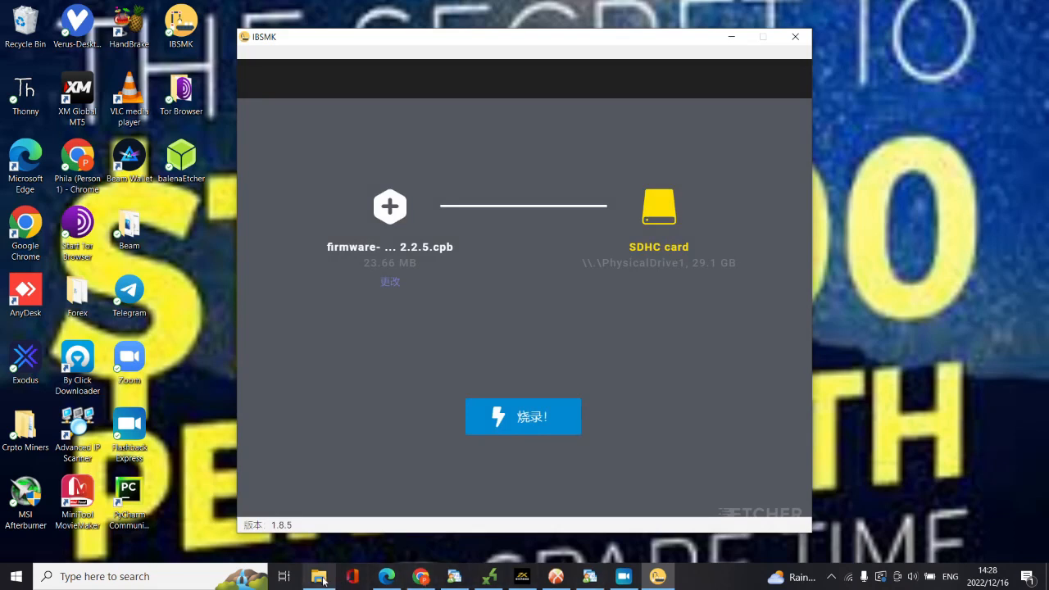
View This PC's drives in File Explorer and select the SDHC (D:) card
{"action": "left_click", "coordinate": [319, 576]}
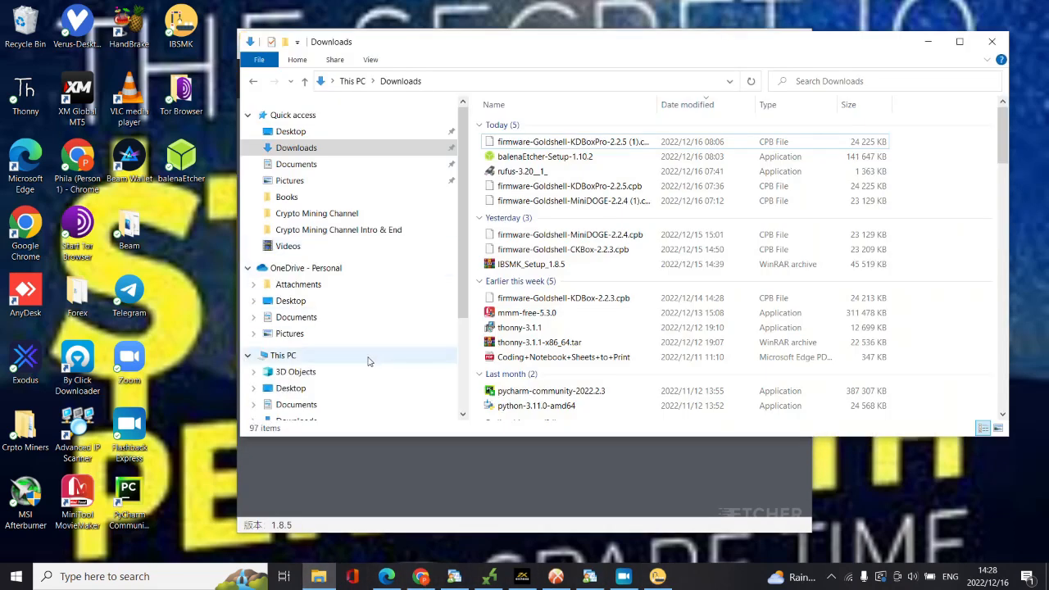
{"action": "mouse_move", "coordinate": [309, 361]}
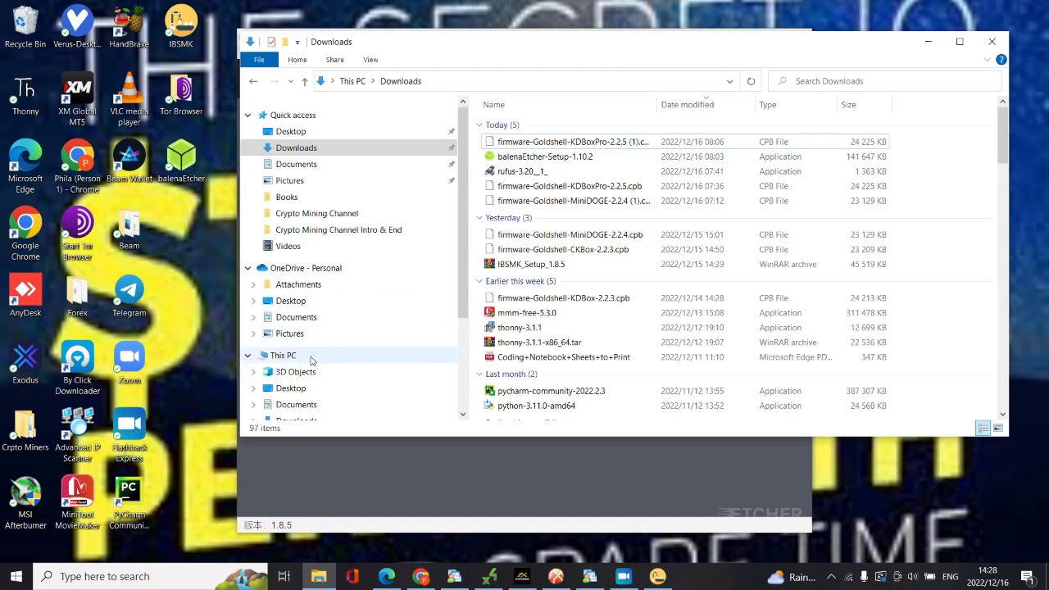
{"action": "left_click", "coordinate": [282, 355]}
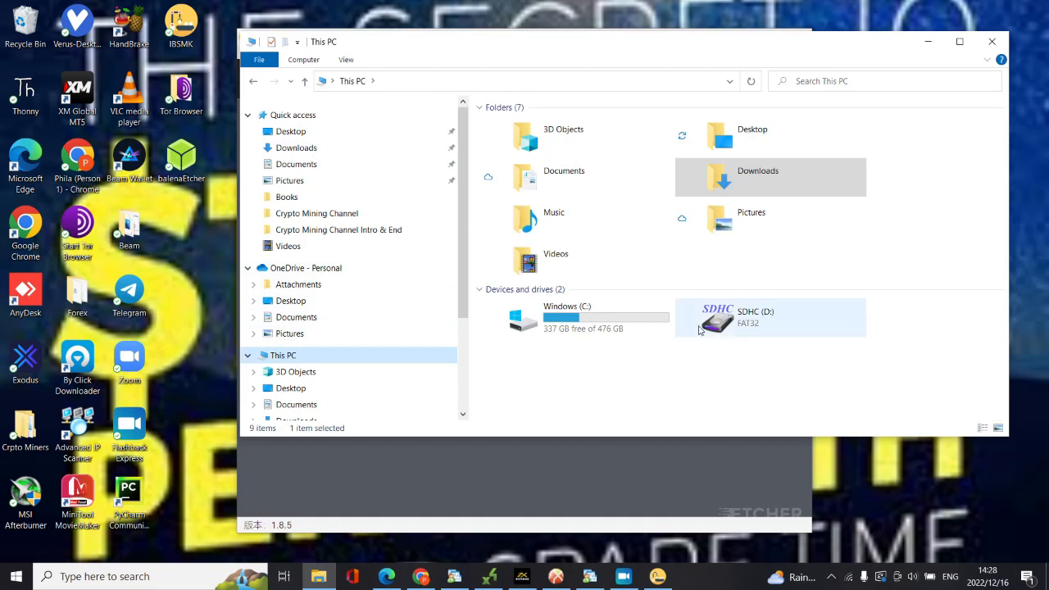
{"action": "left_click", "coordinate": [836, 266]}
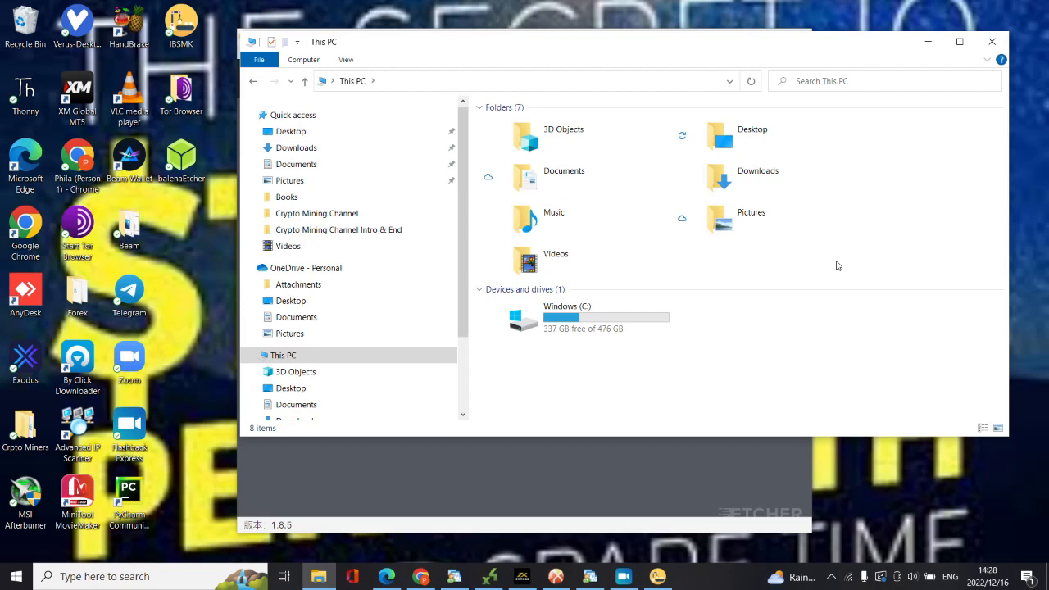
{"action": "mouse_move", "coordinate": [688, 356]}
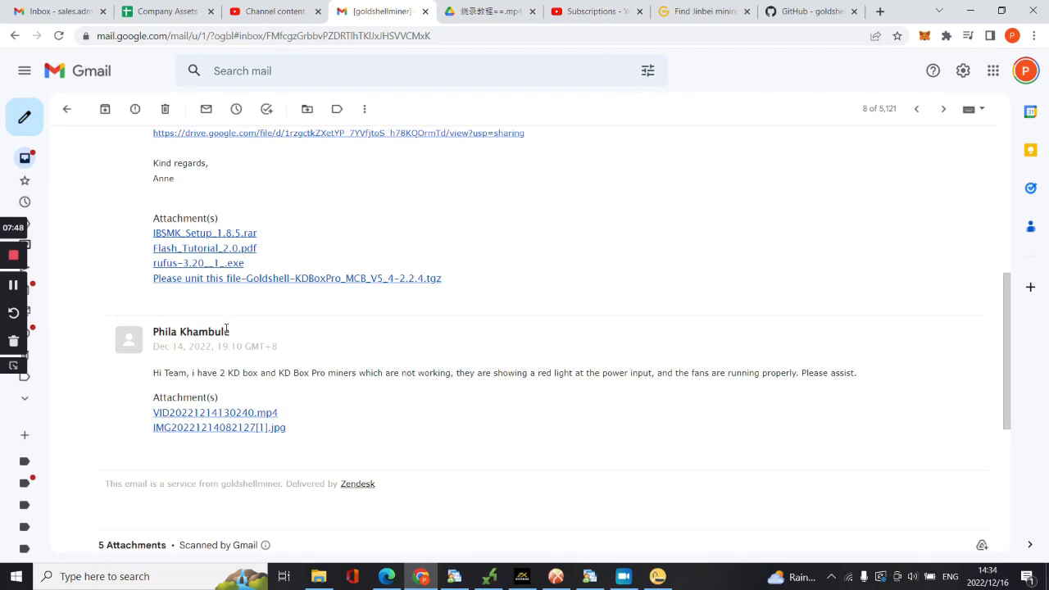
{"action": "mouse_move", "coordinate": [550, 340]}
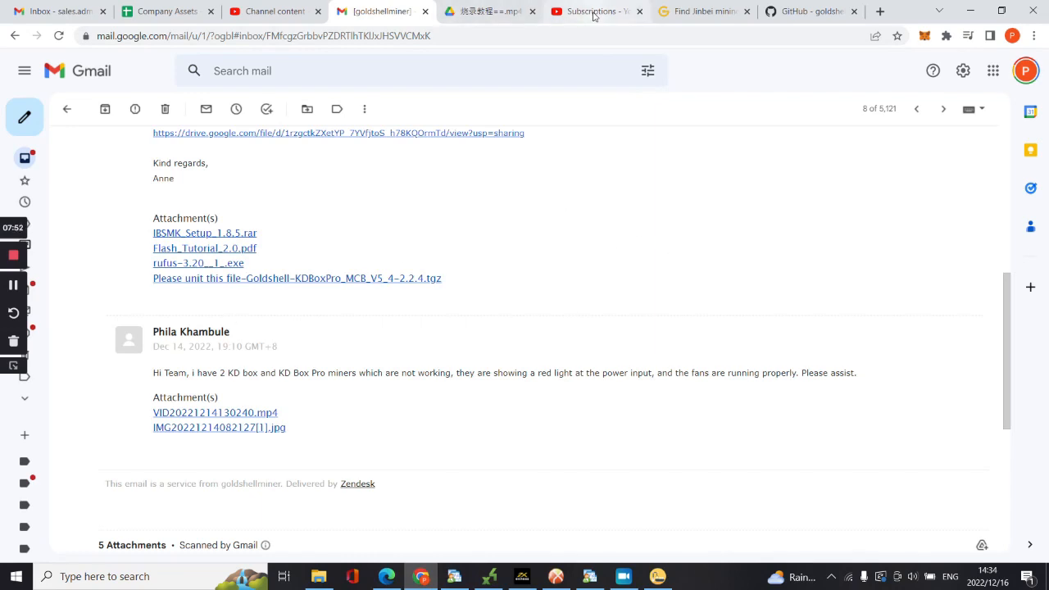
{"action": "mouse_move", "coordinate": [594, 11]}
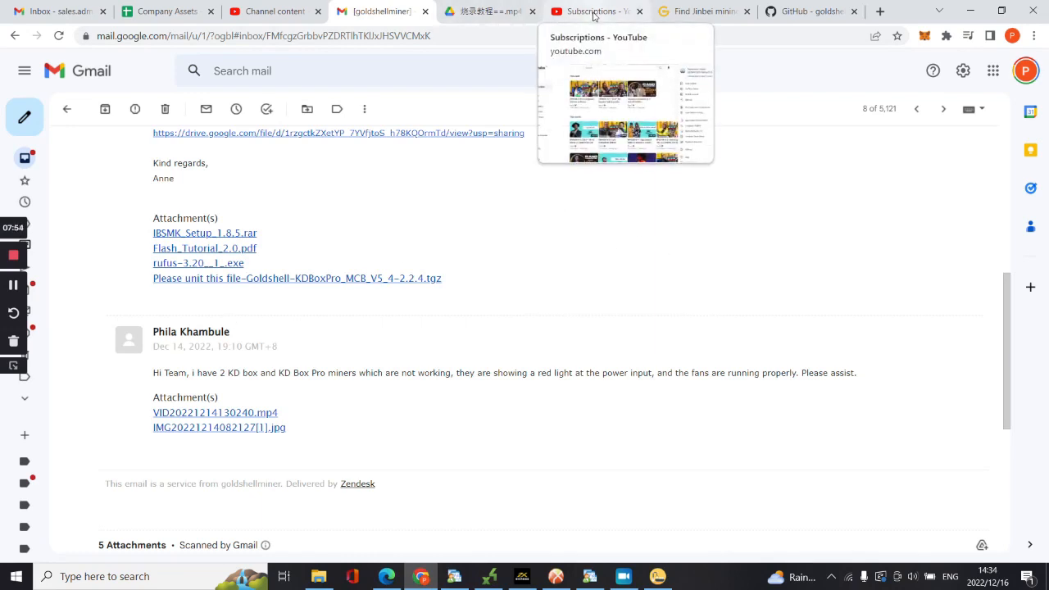
Move from Gmail through the Goldshell finder and GitHub firmware tabs to the flashing tutorial video
{"action": "left_click", "coordinate": [590, 12]}
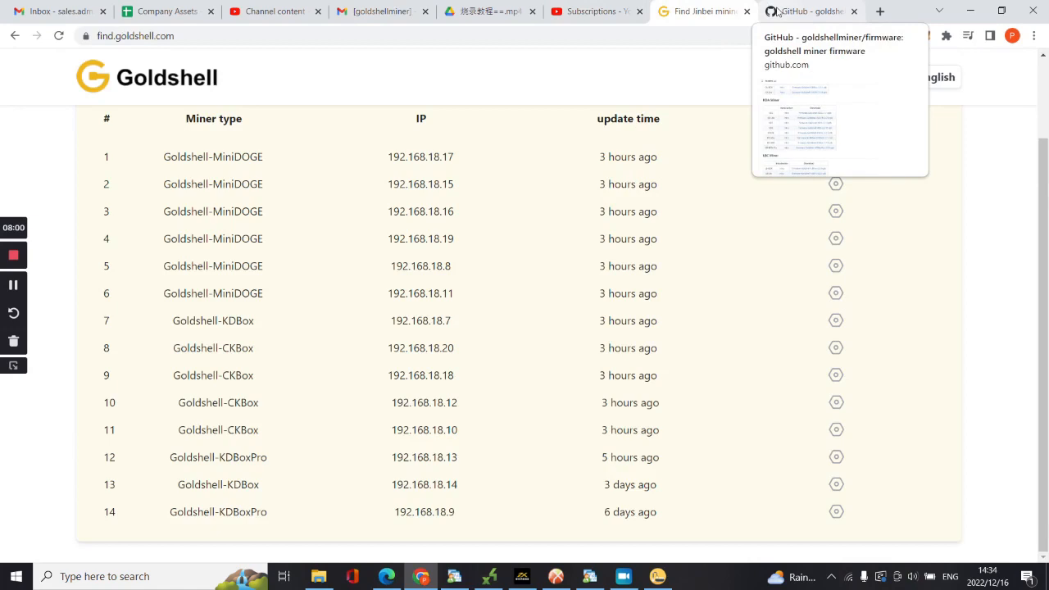
{"action": "left_click", "coordinate": [807, 11]}
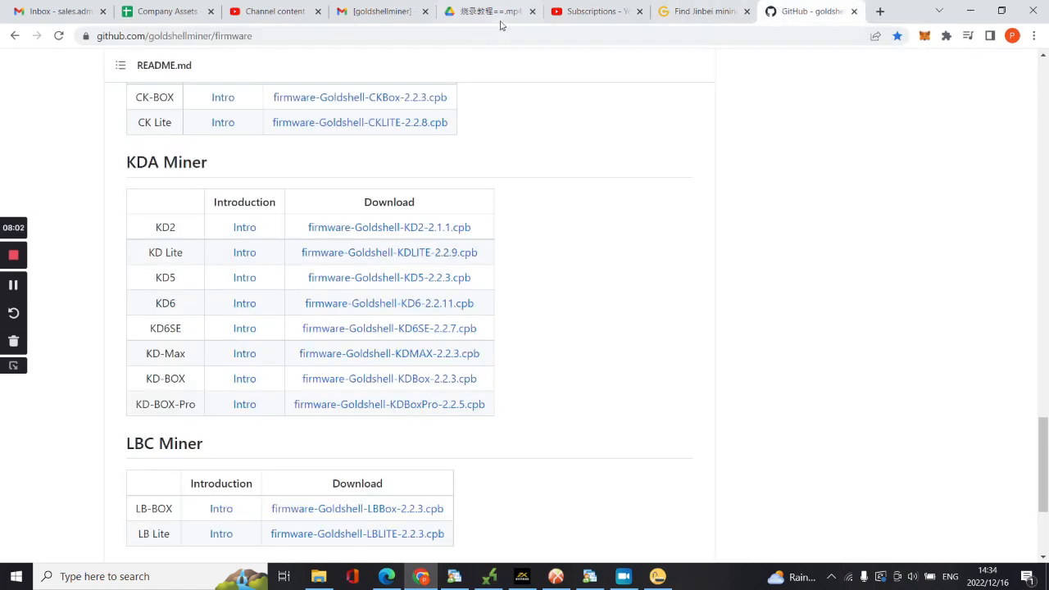
{"action": "left_click", "coordinate": [487, 11]}
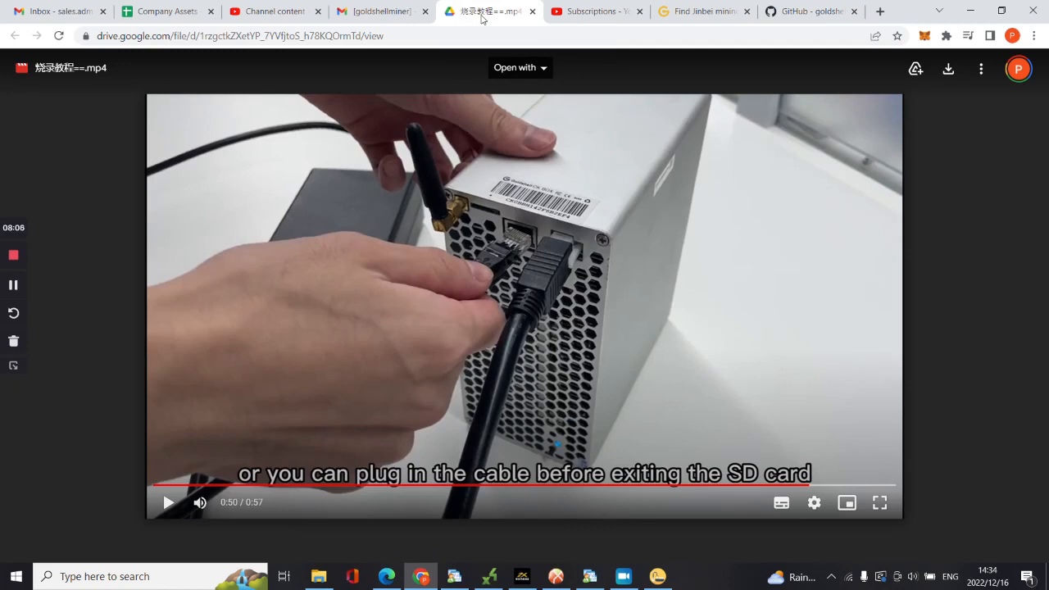
{"action": "mouse_move", "coordinate": [11, 381]}
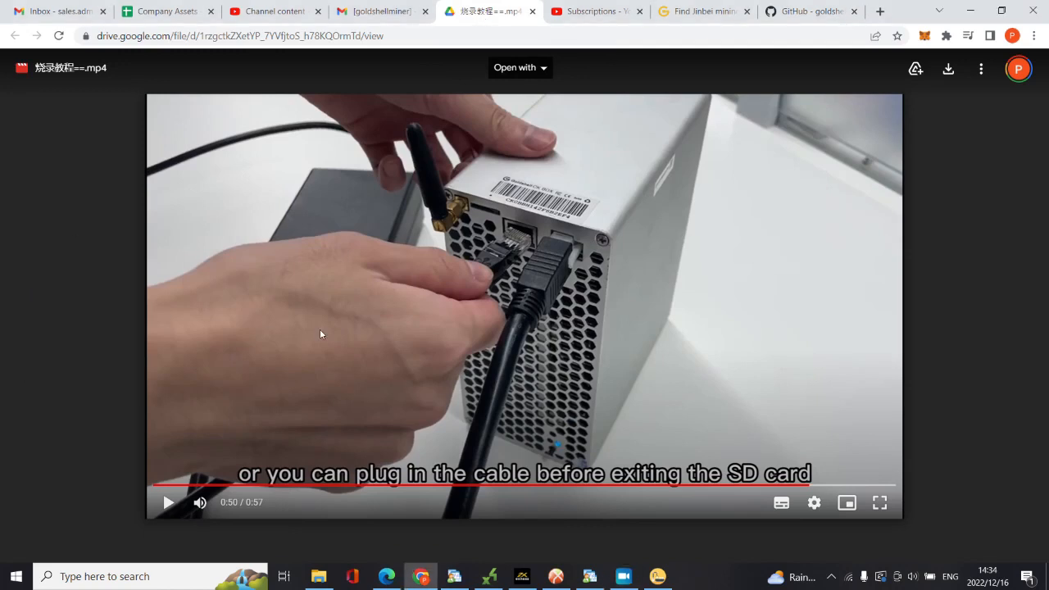
{"action": "mouse_move", "coordinate": [685, 266]}
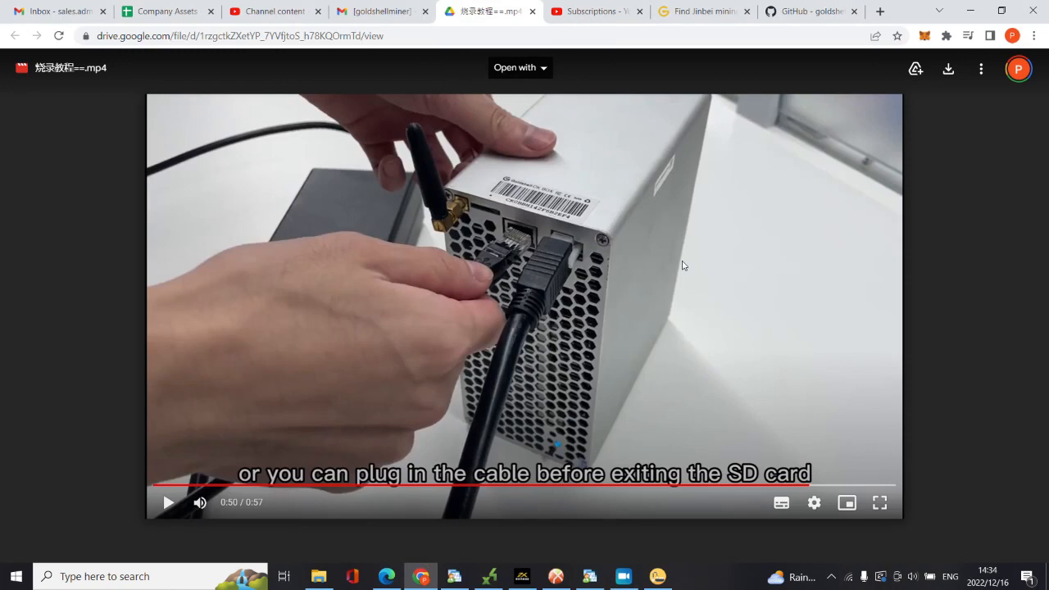
{"action": "mouse_move", "coordinate": [525, 374]}
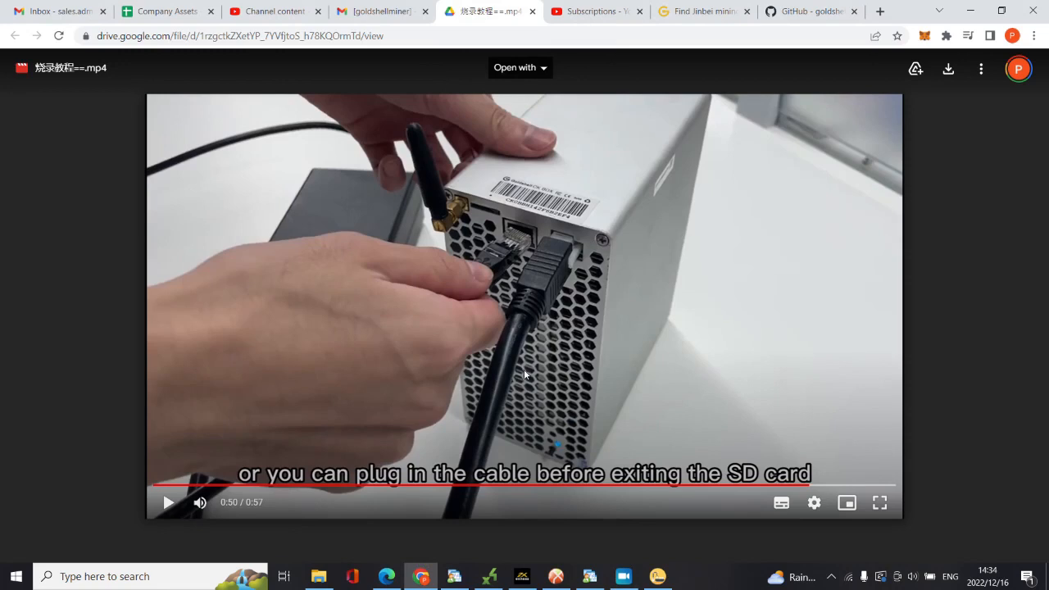
{"action": "mouse_move", "coordinate": [482, 357]}
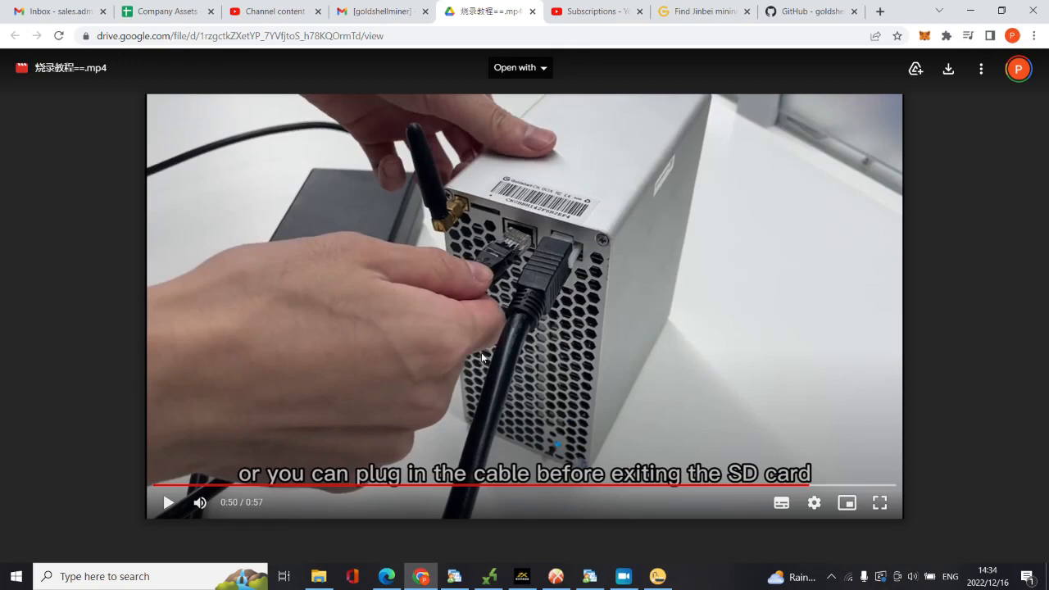
{"action": "mouse_move", "coordinate": [168, 512]}
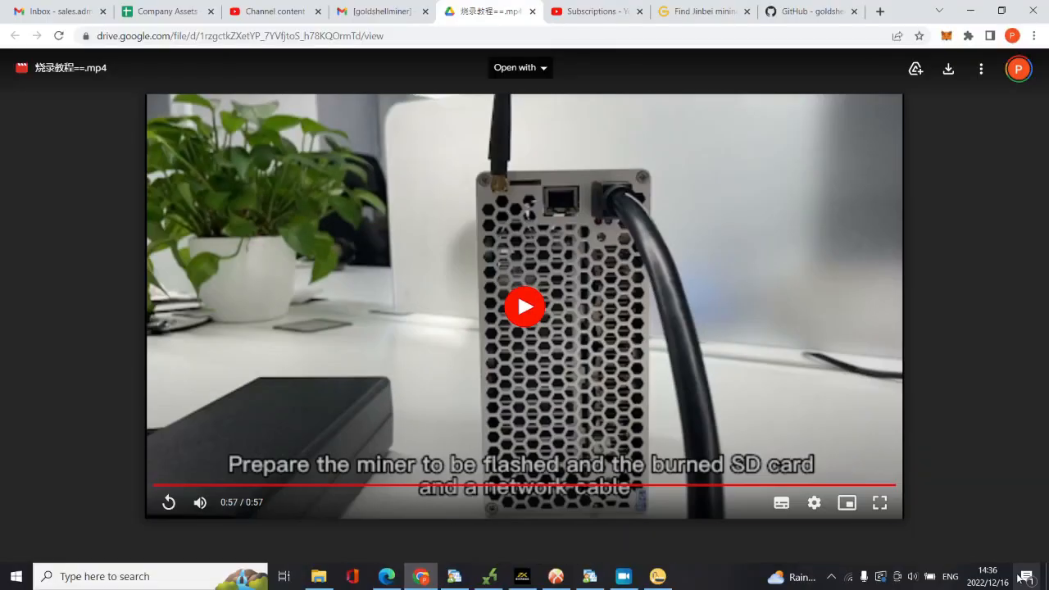
{"action": "mouse_move", "coordinate": [650, 418]}
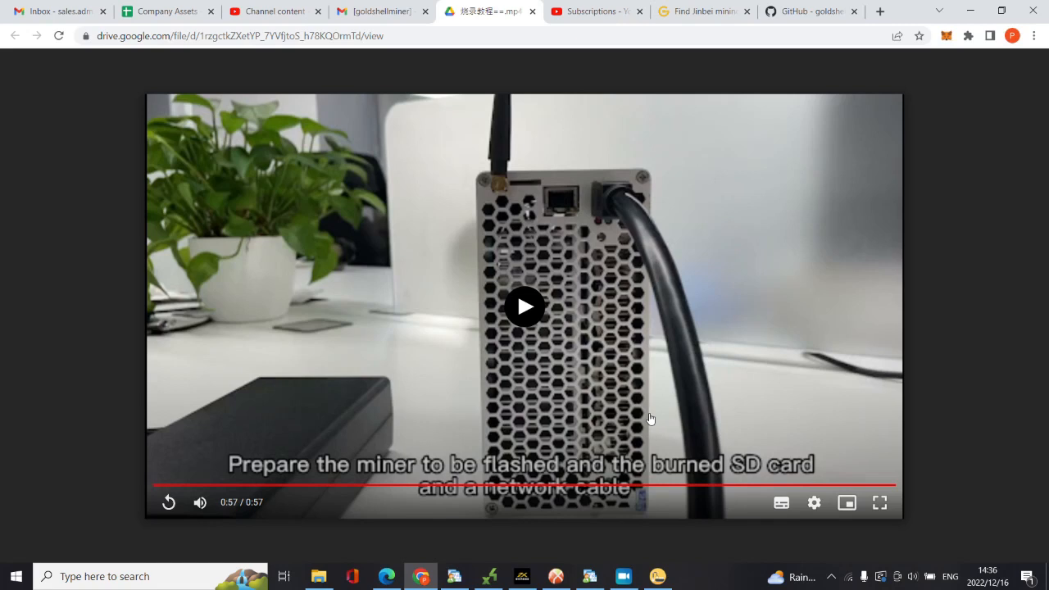
{"action": "mouse_move", "coordinate": [654, 260]}
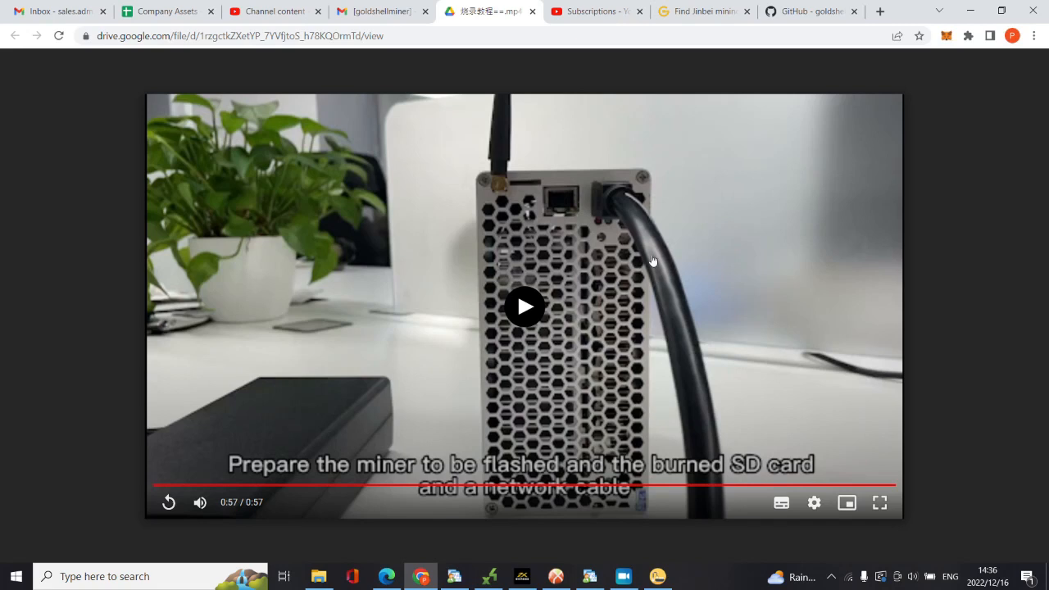
Return to the Goldshell Find Miner list of 14 detected miners with their IPs
{"action": "left_click", "coordinate": [701, 10]}
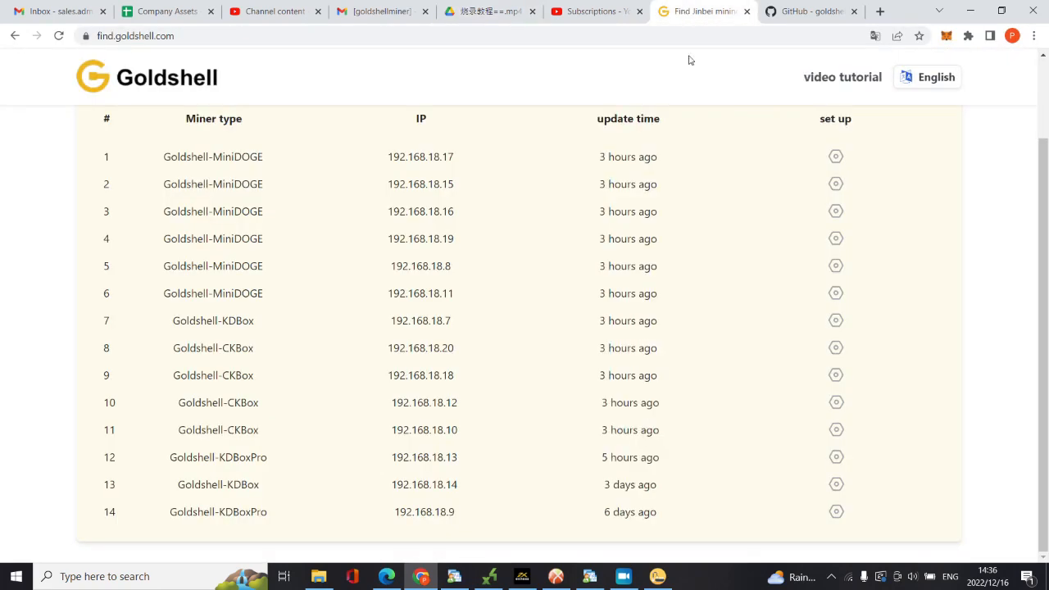
{"action": "mouse_move", "coordinate": [627, 348]}
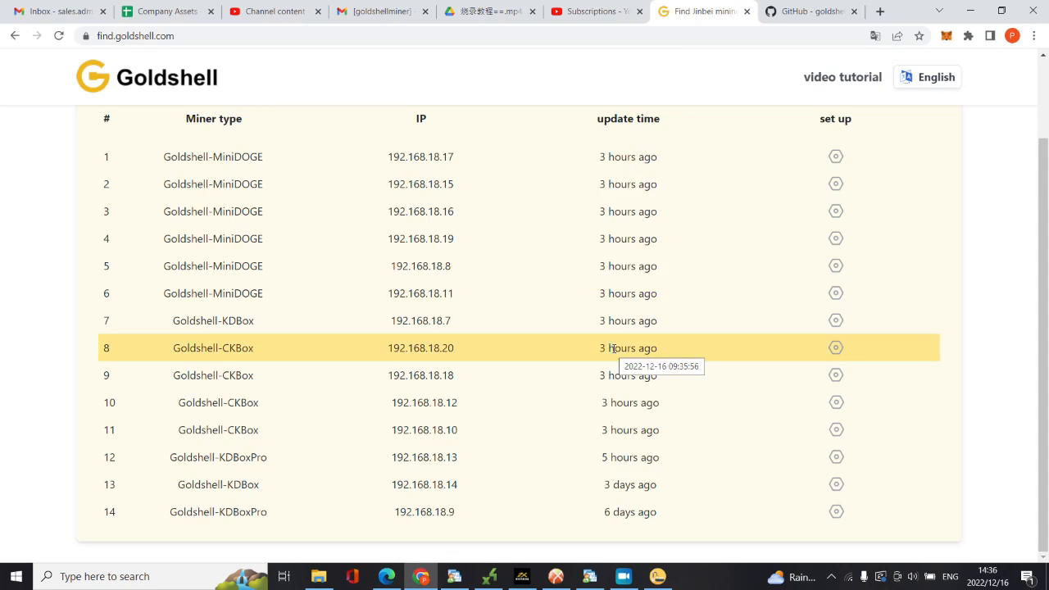
{"action": "mouse_move", "coordinate": [594, 11]}
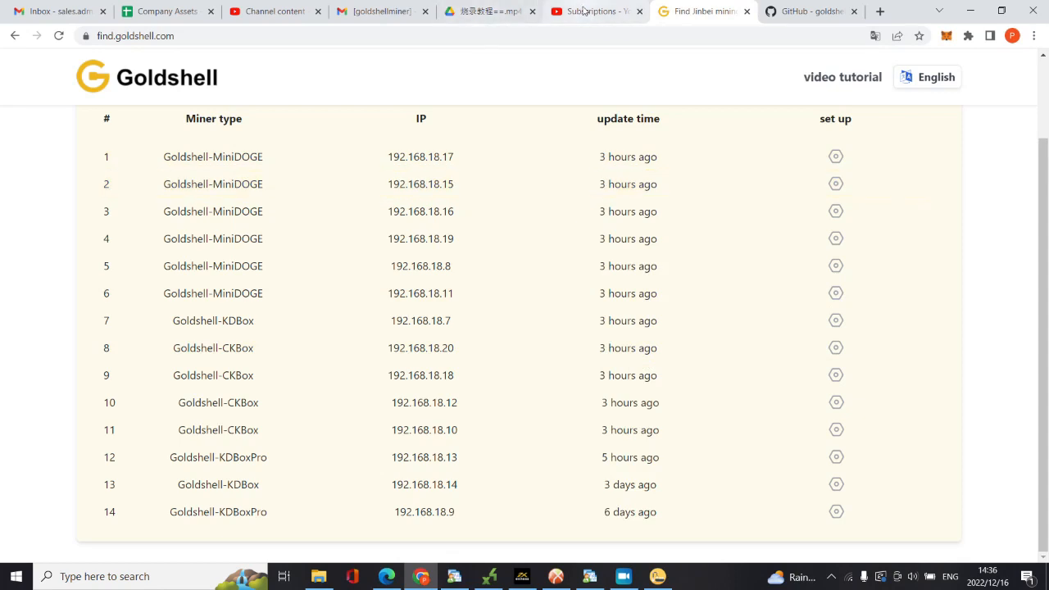
{"action": "mouse_move", "coordinate": [586, 11]}
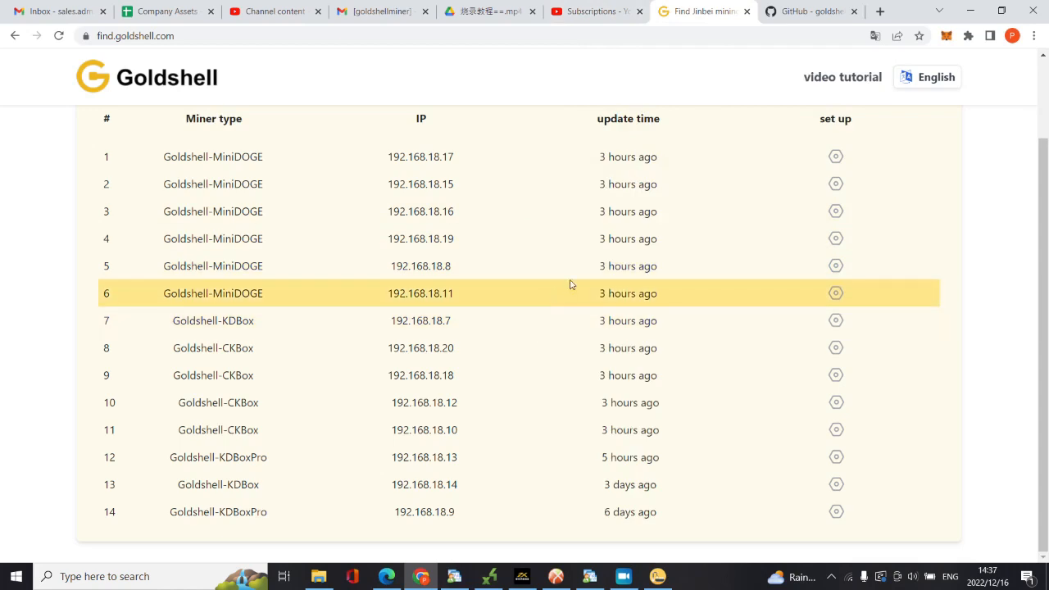
{"action": "mouse_move", "coordinate": [627, 265]}
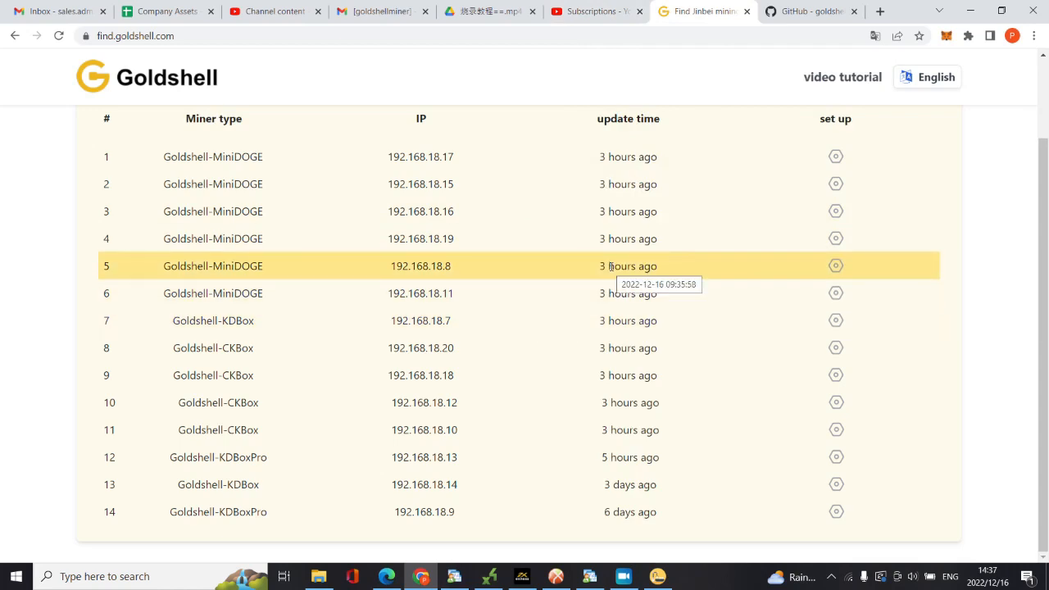